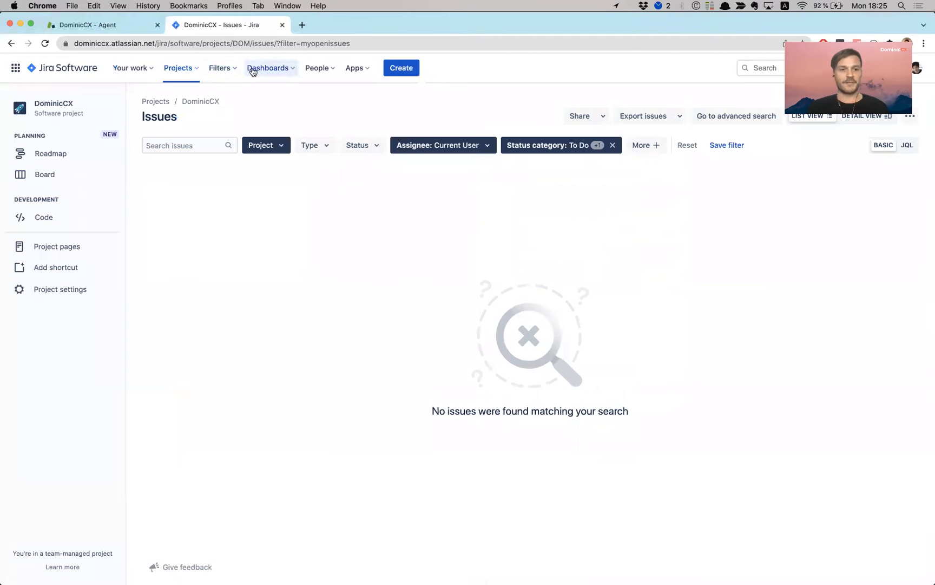
From the Zendesk agent workspace, go to Admin Apps > Manage and launch the App Marketplace.
{"action": "left_click", "coordinate": [90, 24]}
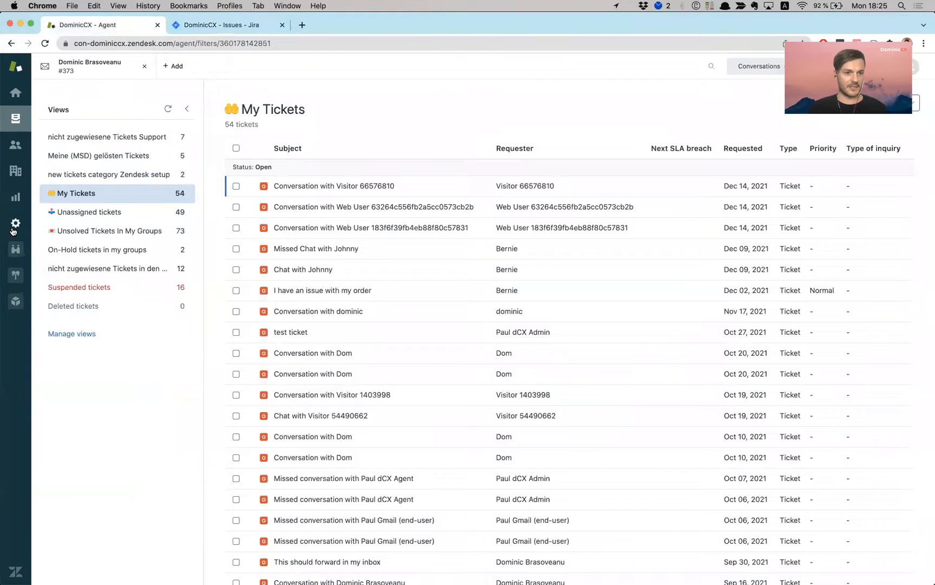
{"action": "left_click", "coordinate": [15, 223]}
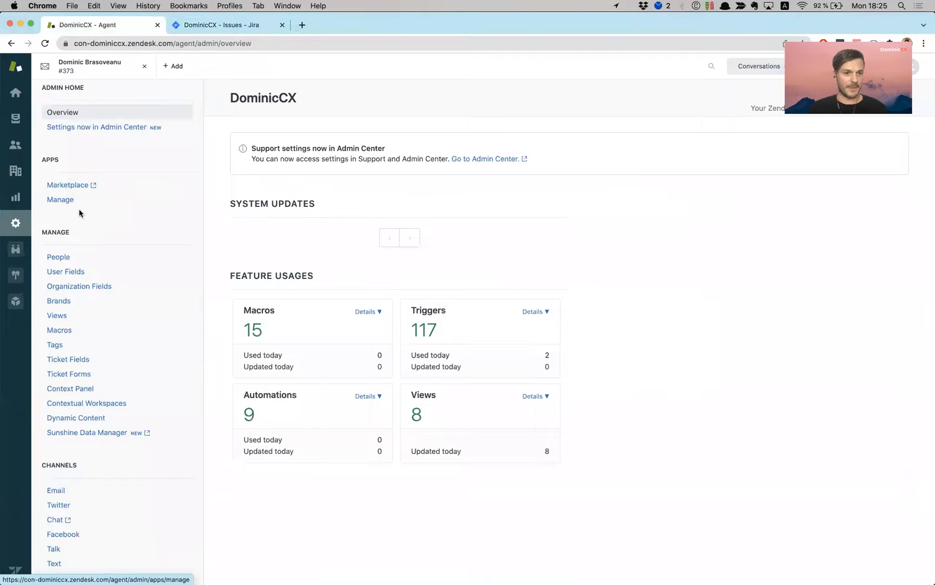
{"action": "left_click", "coordinate": [59, 199]}
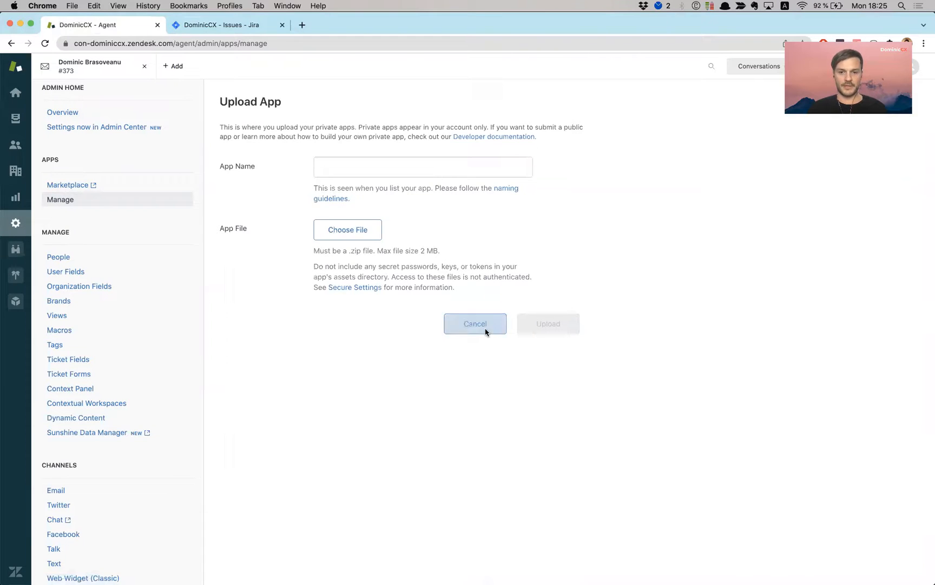
{"action": "left_click", "coordinate": [475, 323]}
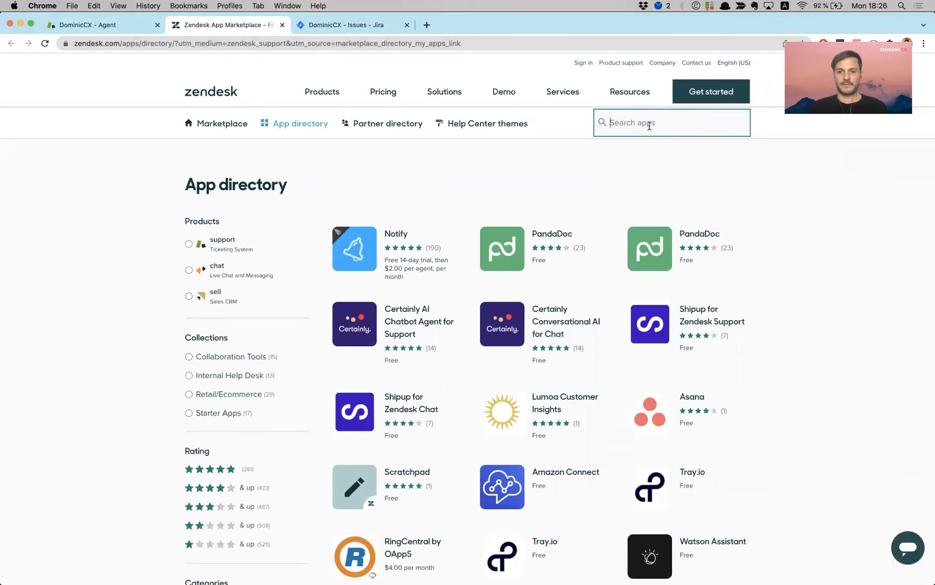
Search the marketplace for 'jira' and install JIRA into con-dominiccx.zendesk.com.
{"action": "type", "text": "joir"}
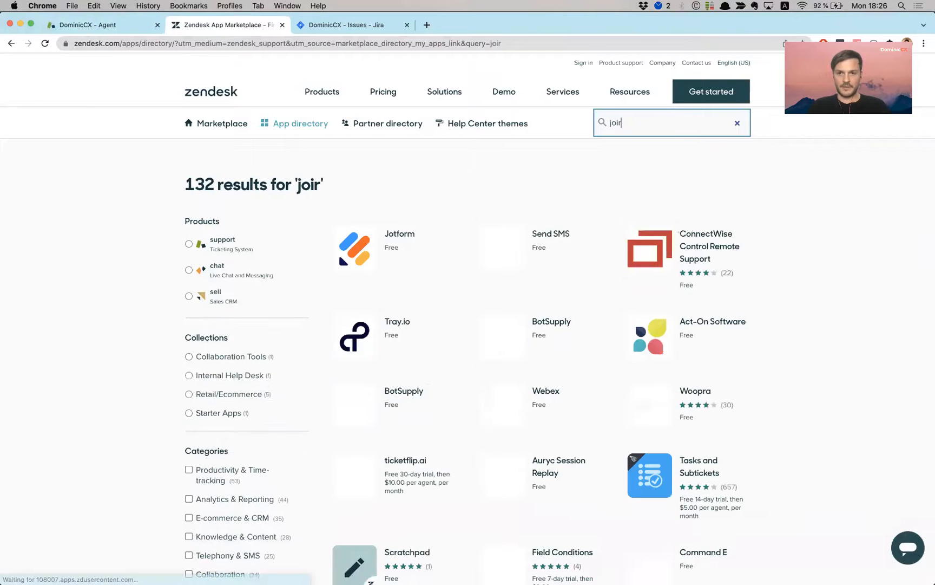
{"action": "type", "text": "jira"}
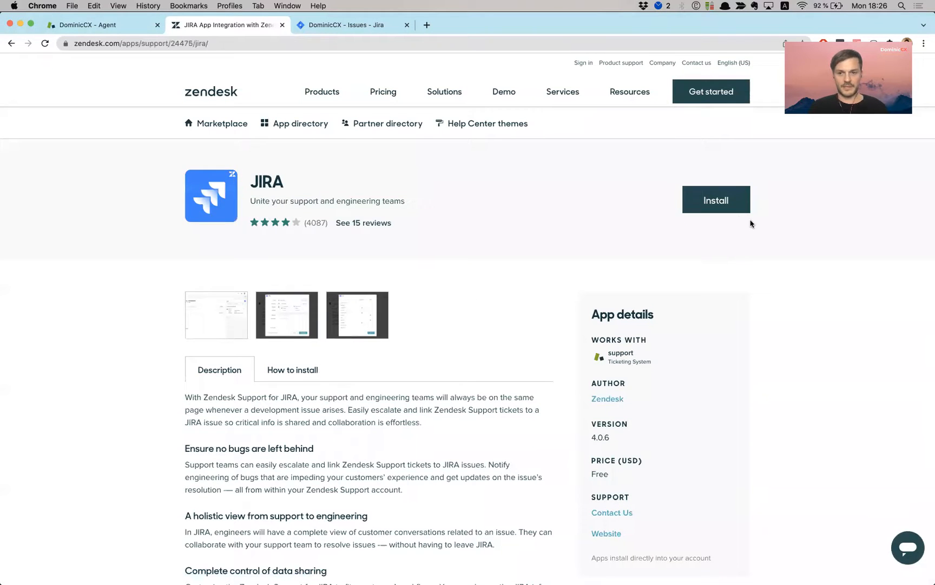
{"action": "left_click", "coordinate": [715, 200]}
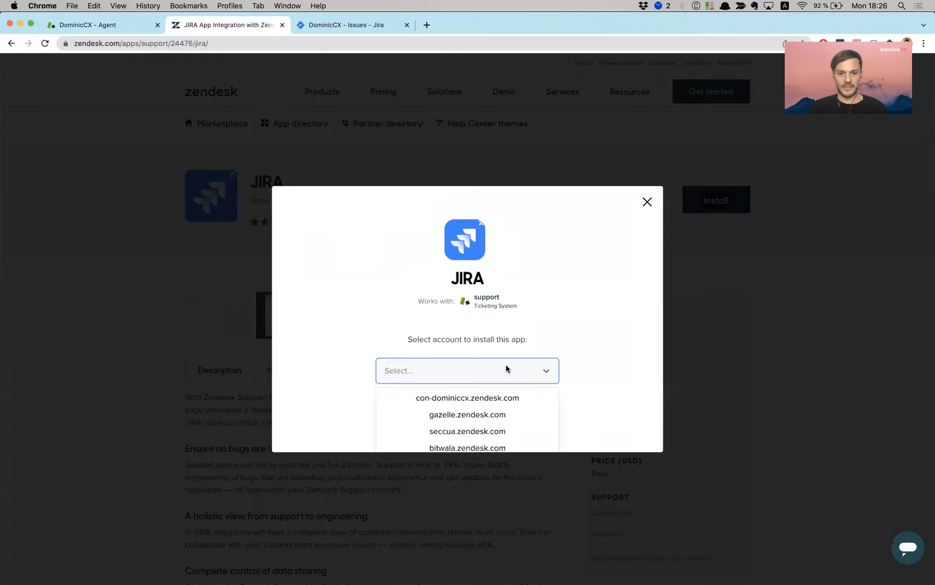
{"action": "left_click", "coordinate": [467, 397]}
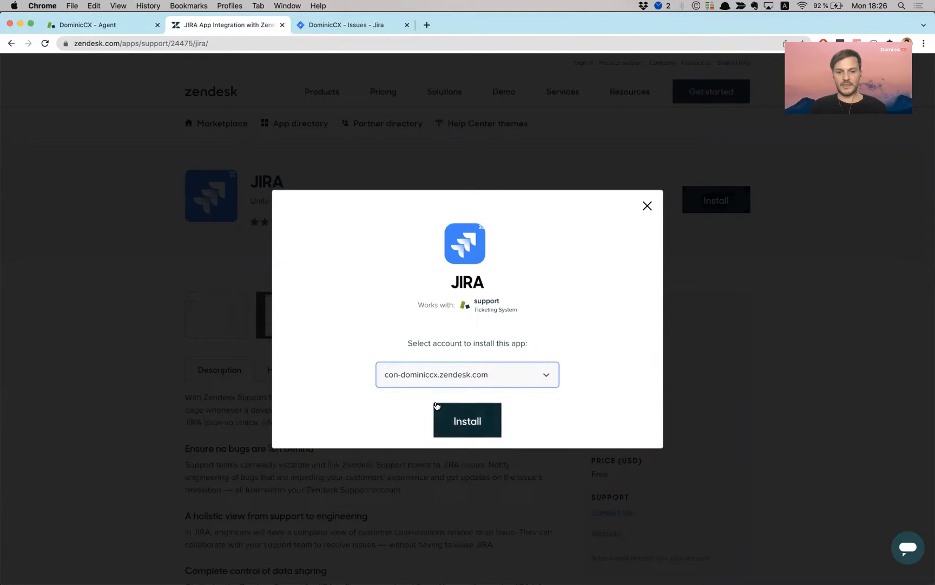
{"action": "left_click", "coordinate": [467, 420]}
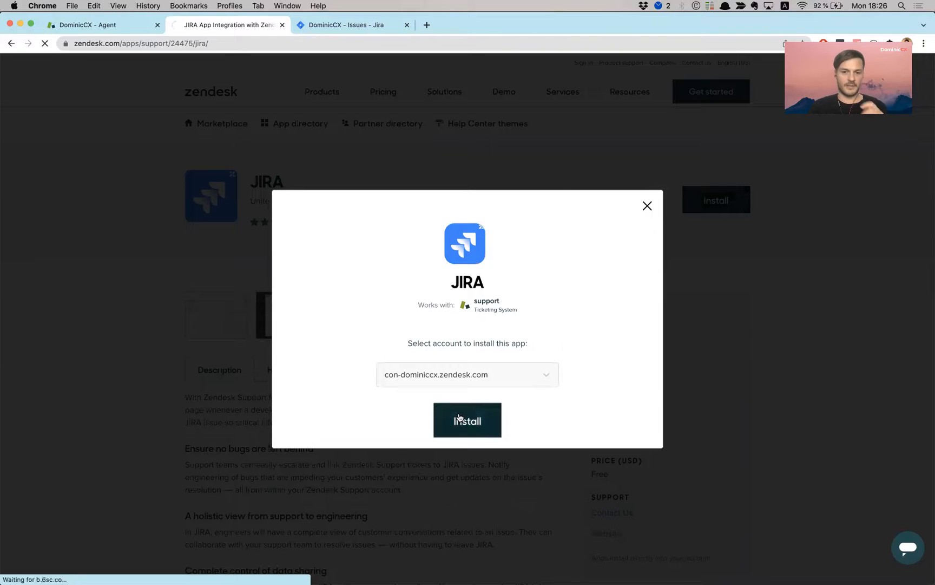
Submit the JIRA installation form titled JIRA with group restrictions left off.
{"action": "left_click", "coordinate": [467, 420]}
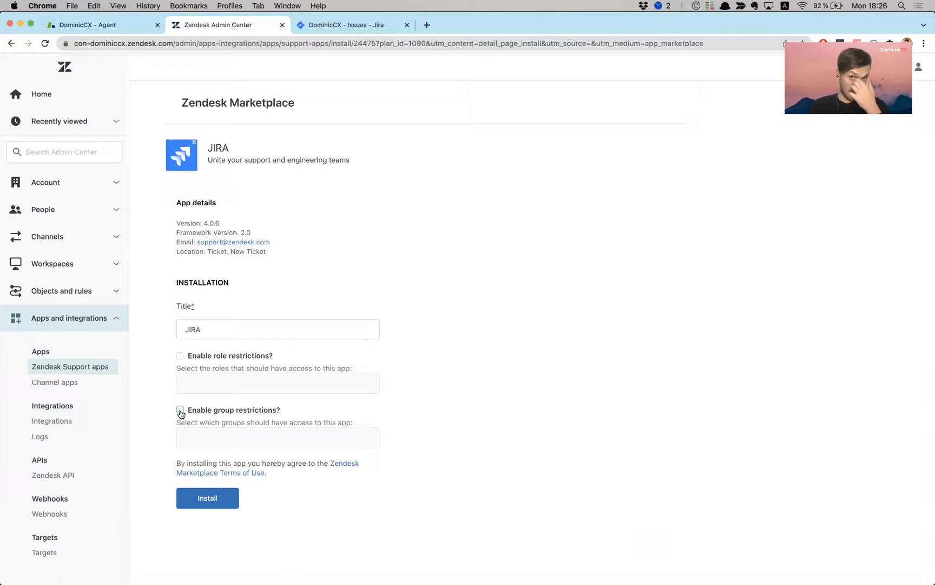
{"action": "left_click", "coordinate": [180, 413]}
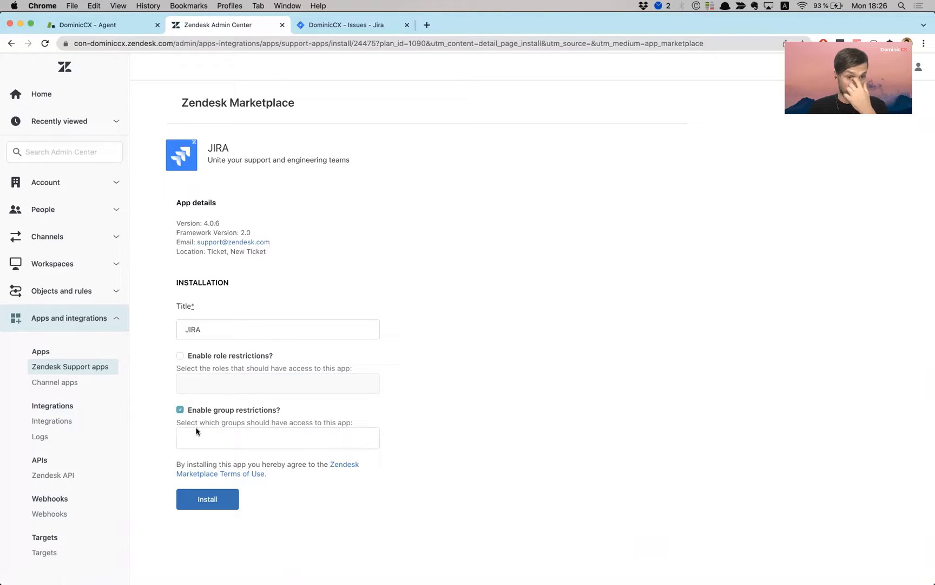
{"action": "left_click", "coordinate": [180, 410]}
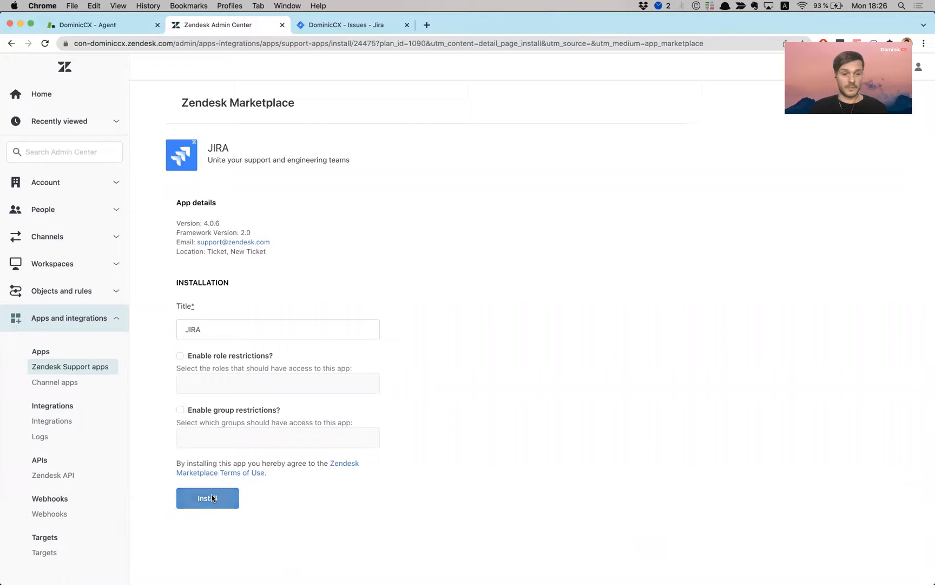
{"action": "left_click", "coordinate": [207, 498]}
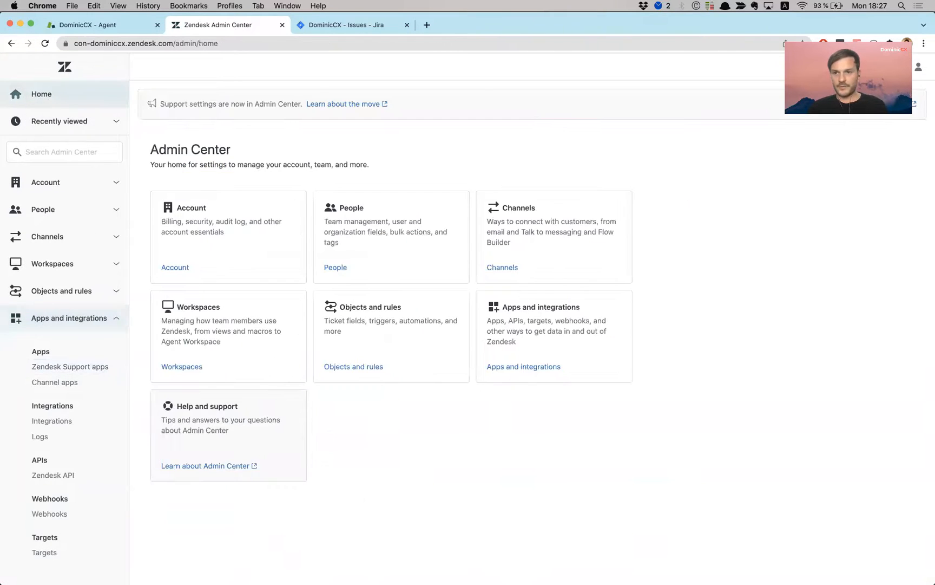
Open ticket #270 in Support, scroll to the JIRA app, and go to the Jira tab.
{"action": "left_click", "coordinate": [887, 66]}
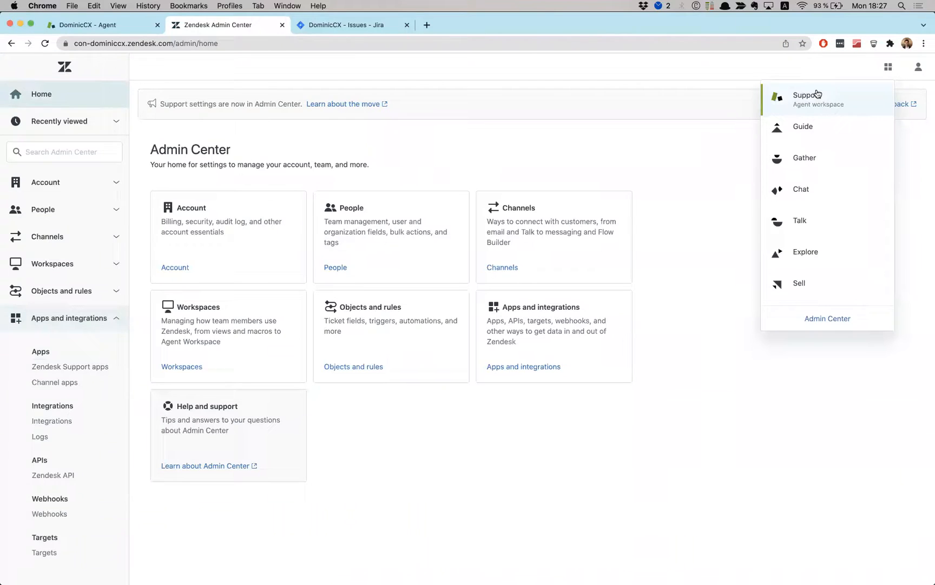
{"action": "left_click", "coordinate": [811, 99]}
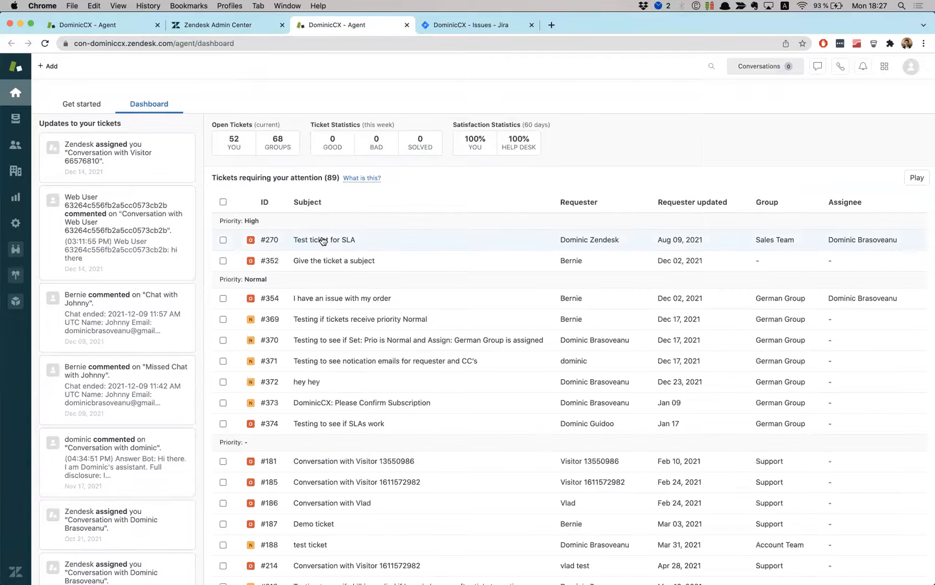
{"action": "left_click", "coordinate": [324, 239]}
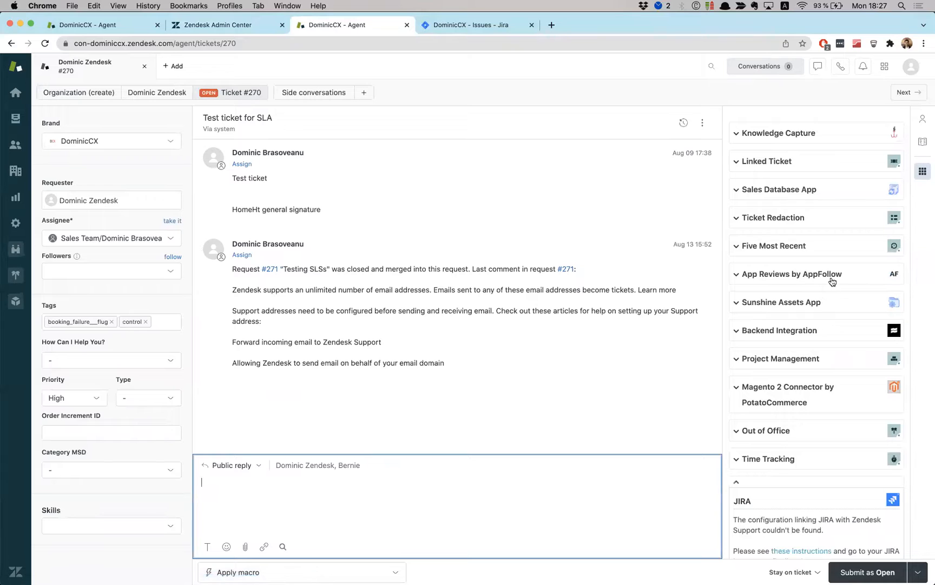
{"action": "scroll", "scroll_direction": "down", "scroll_amount": 3}
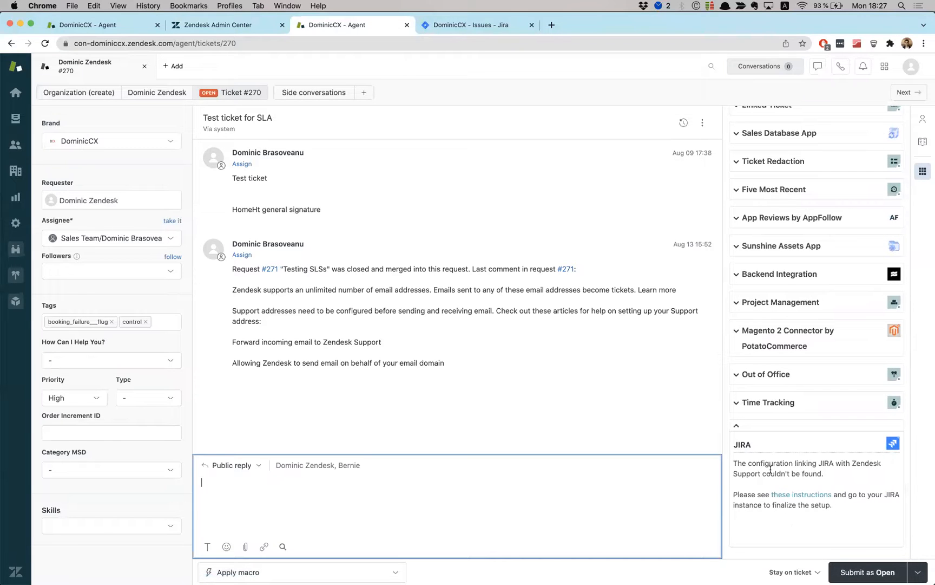
{"action": "left_click", "coordinate": [473, 25]}
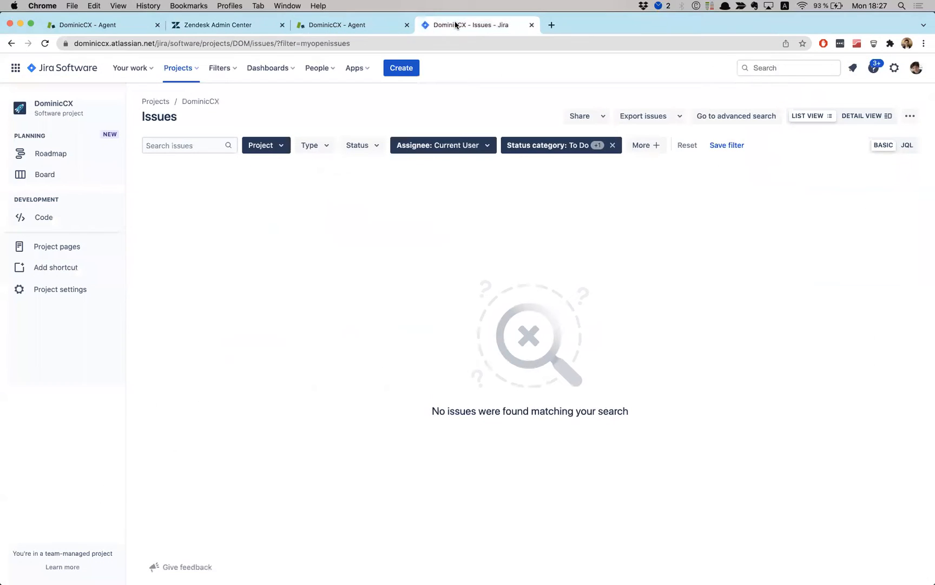
{"action": "mouse_move", "coordinate": [427, 22]}
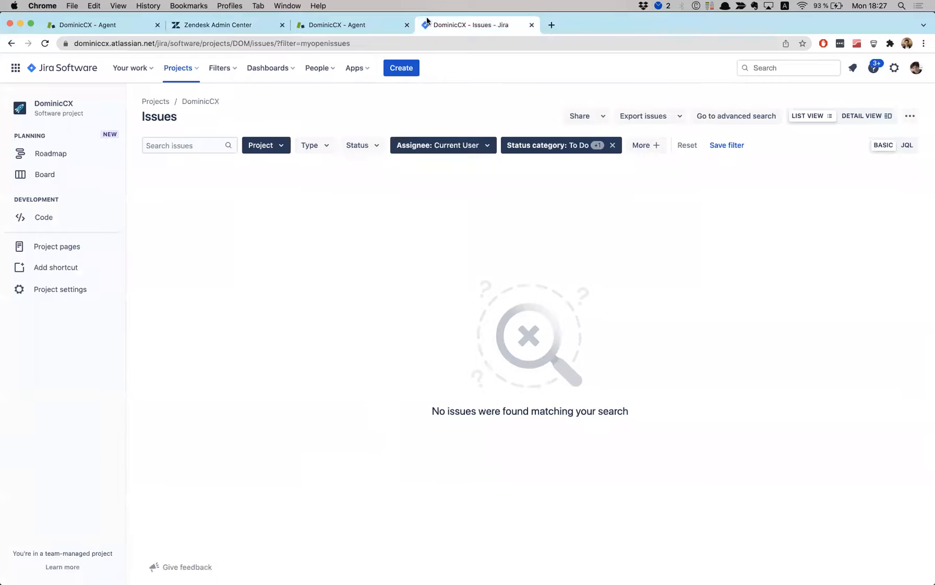
Find 'Zendesk Support for Jira' among Jira's new apps and add it to the site.
{"action": "left_click", "coordinate": [355, 68]}
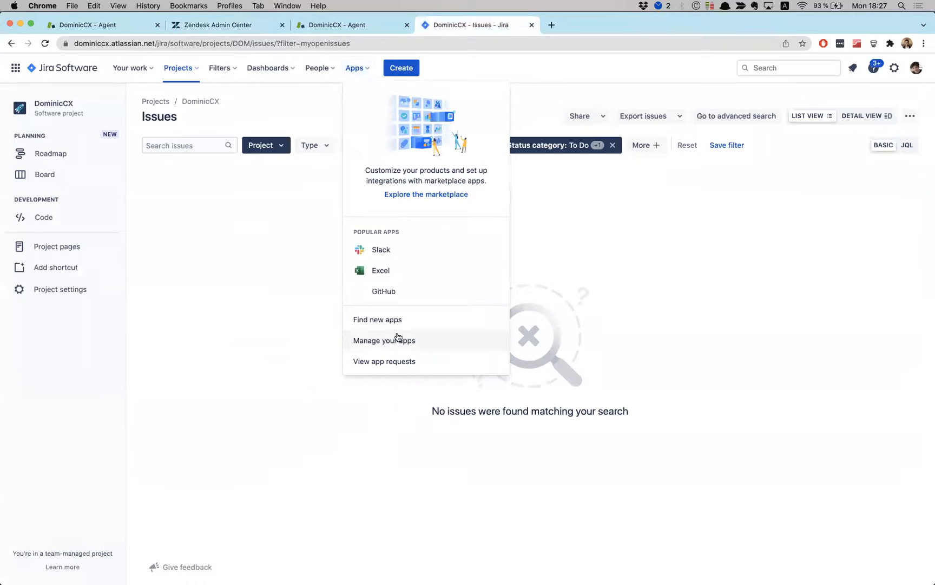
{"action": "left_click", "coordinate": [378, 320]}
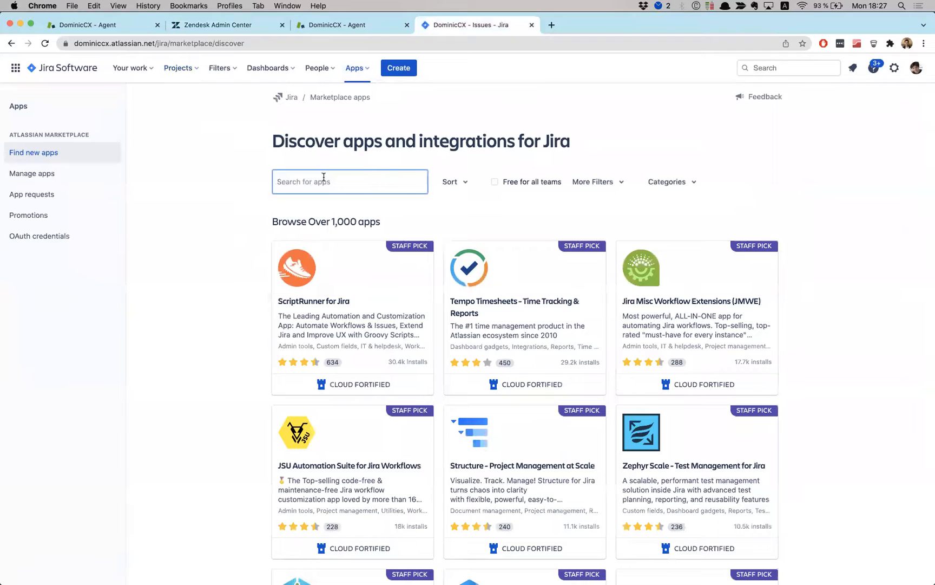
{"action": "type", "text": "zendesk"}
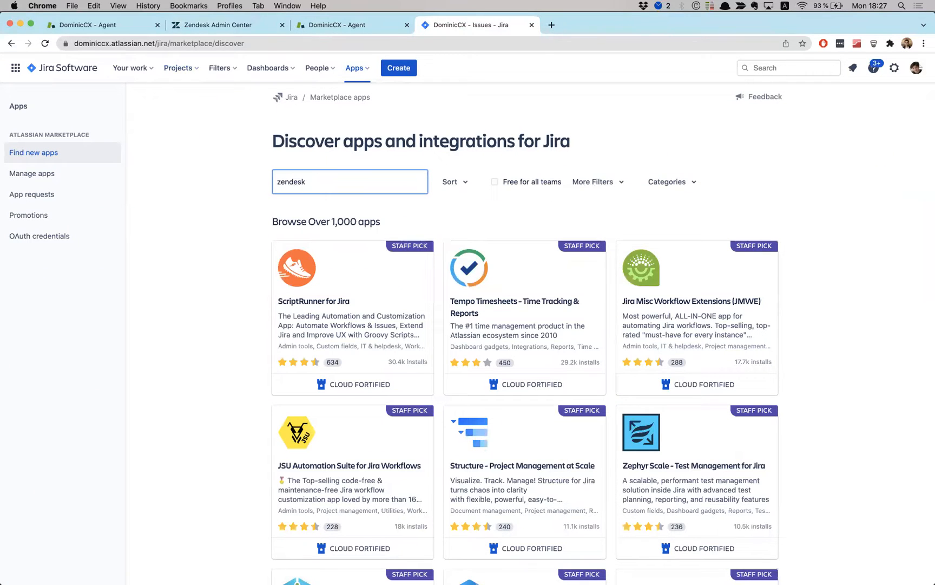
{"action": "key", "text": "Return"}
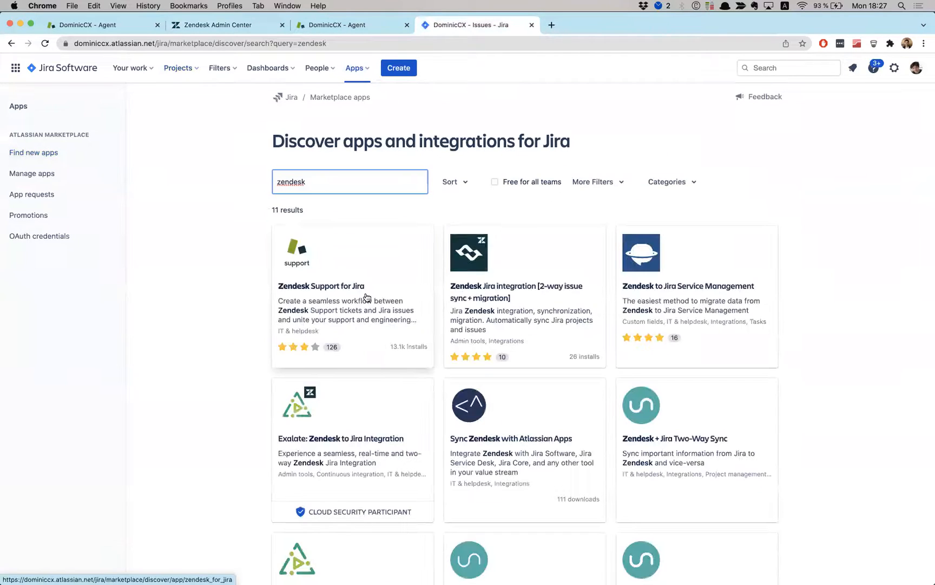
{"action": "left_click", "coordinate": [321, 286]}
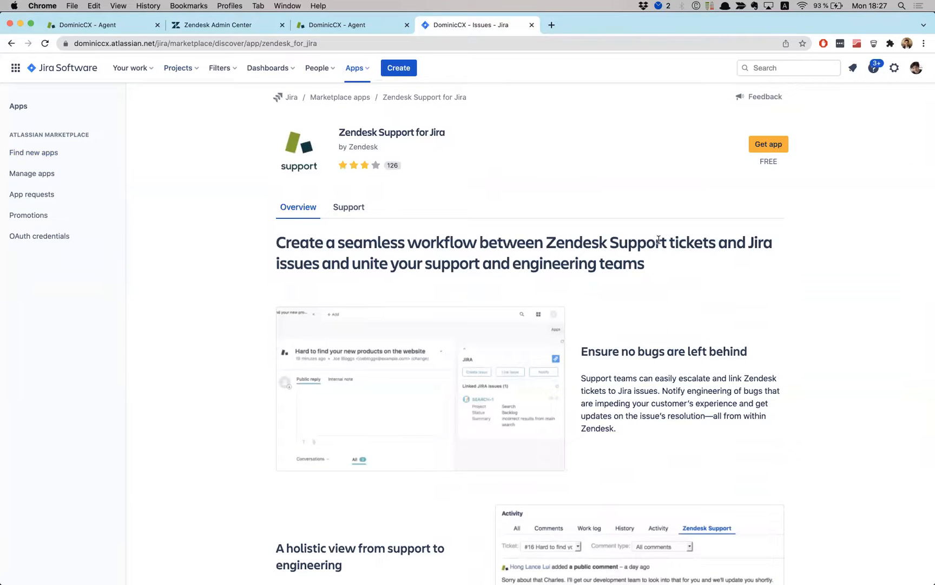
{"action": "left_click", "coordinate": [768, 144]}
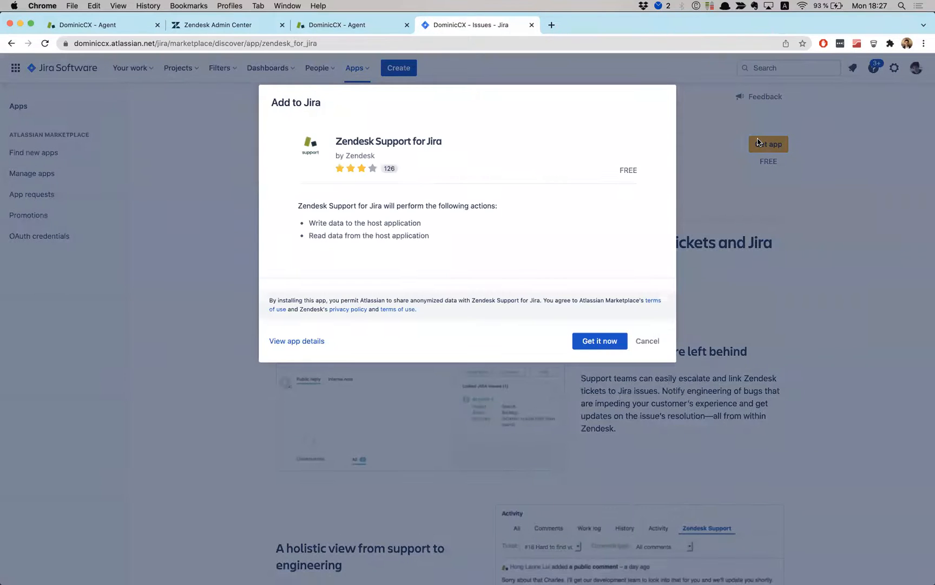
{"action": "left_click", "coordinate": [599, 340]}
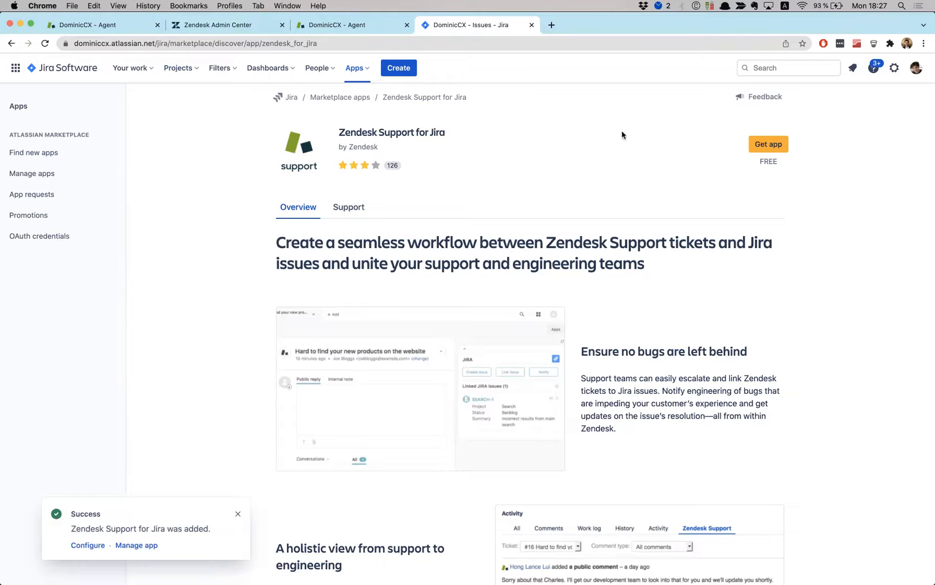
{"action": "left_click", "coordinate": [768, 144]}
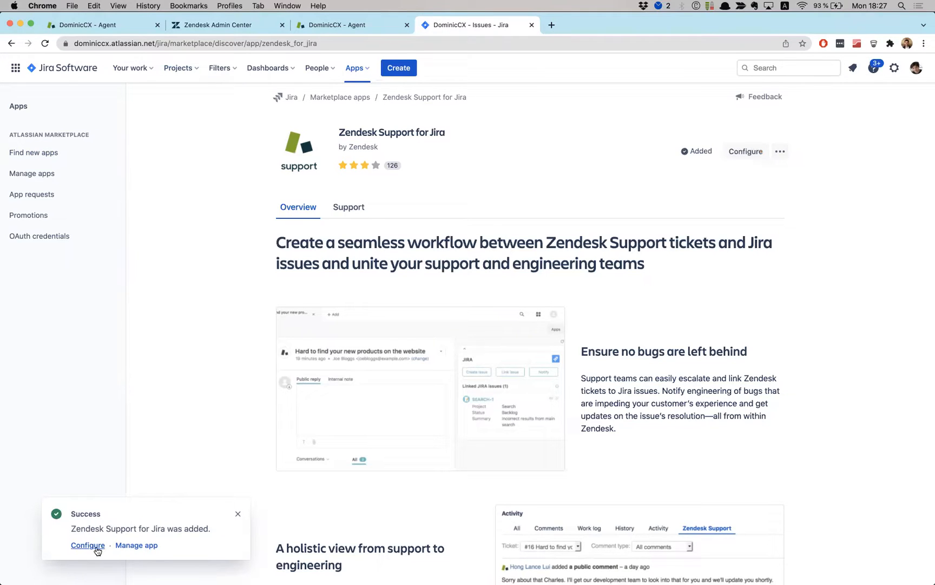
Open the Zendesk Support add-on settings and review the Jira base URL.
{"action": "left_click", "coordinate": [88, 545]}
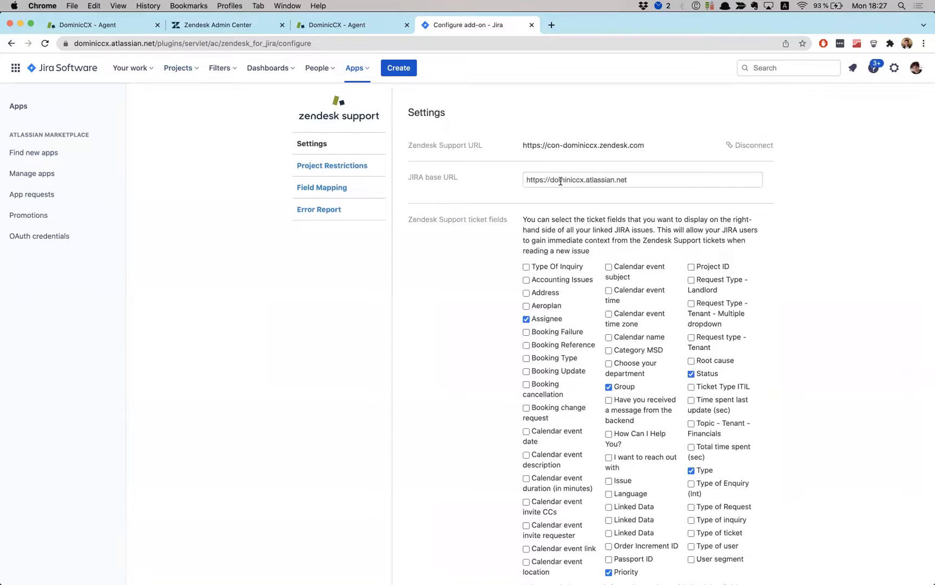
{"action": "double_click", "coordinate": [574, 179]}
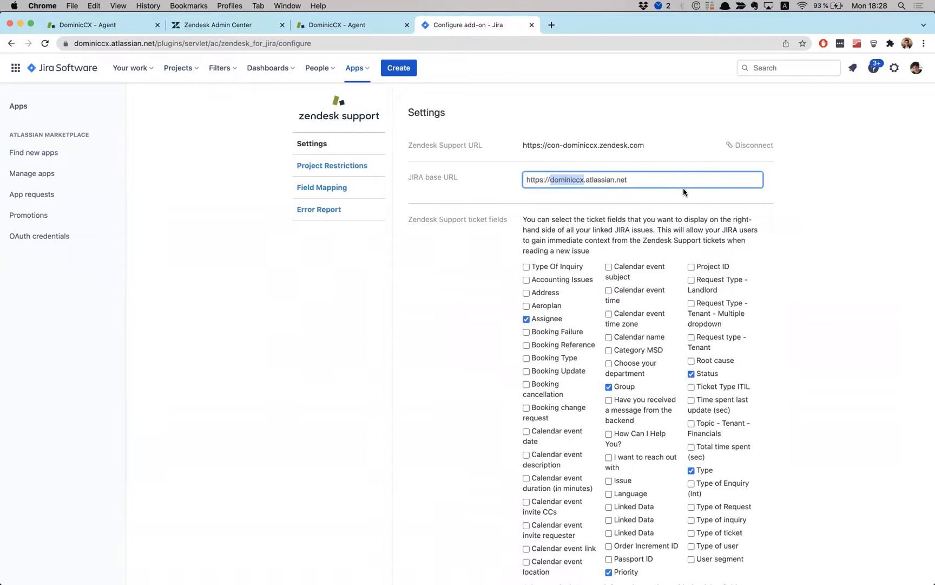
{"action": "left_click", "coordinate": [641, 179]}
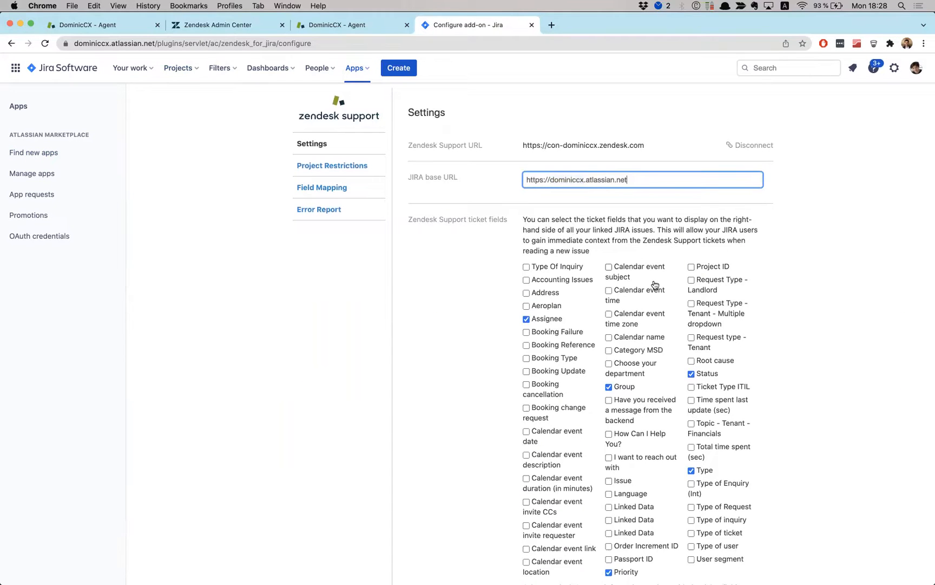
{"action": "scroll", "scroll_direction": "down", "scroll_amount": 3}
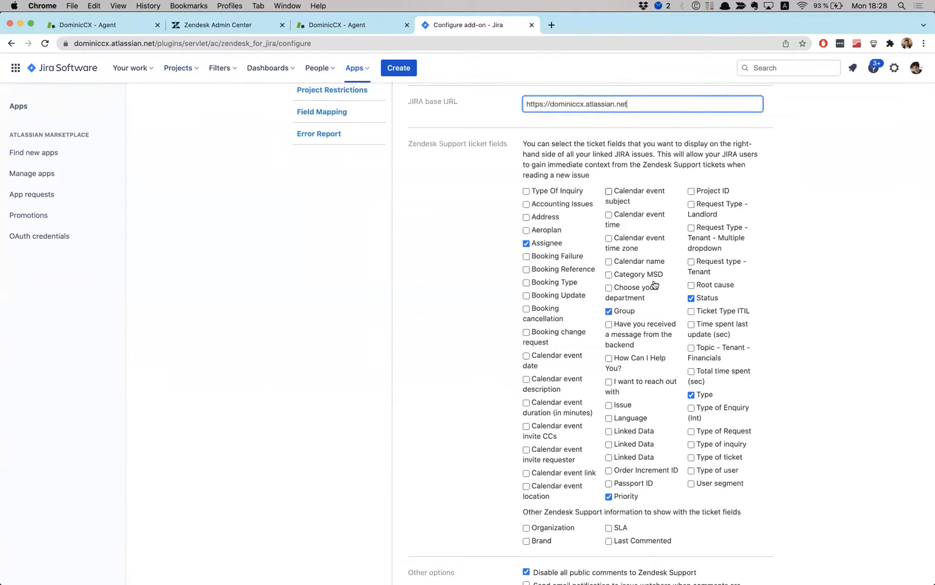
{"action": "scroll", "scroll_direction": "down", "scroll_amount": 3}
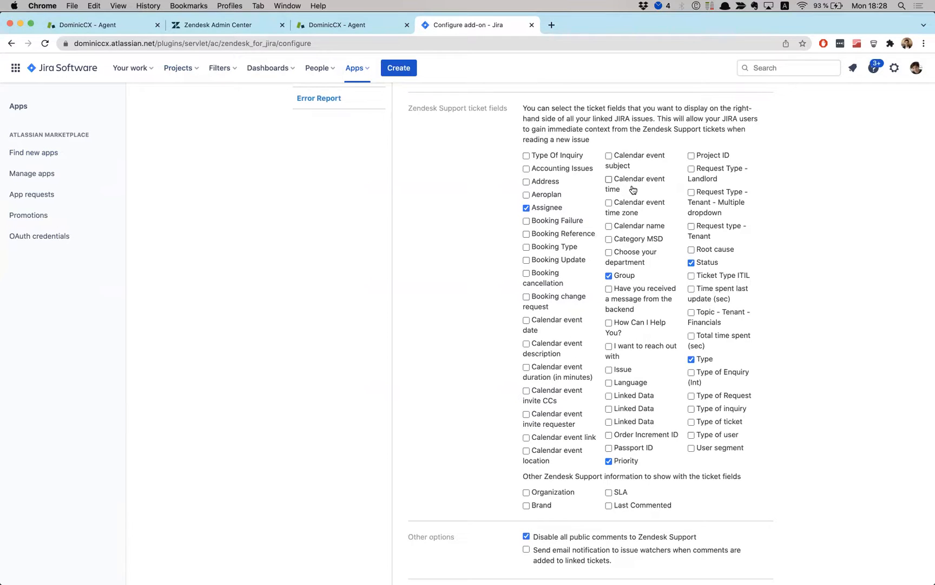
{"action": "scroll", "scroll_direction": "down", "scroll_amount": 3}
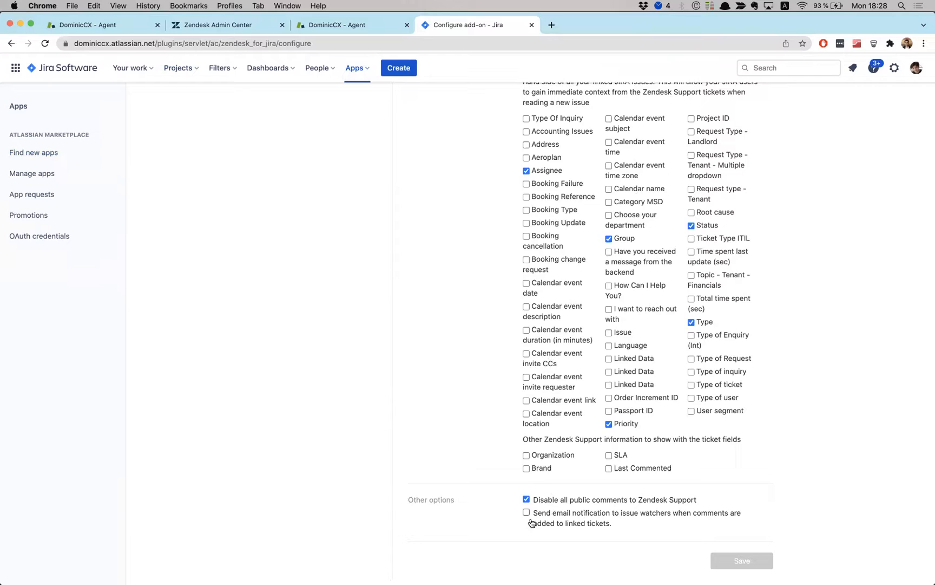
{"action": "scroll", "scroll_direction": "up", "scroll_amount": 3}
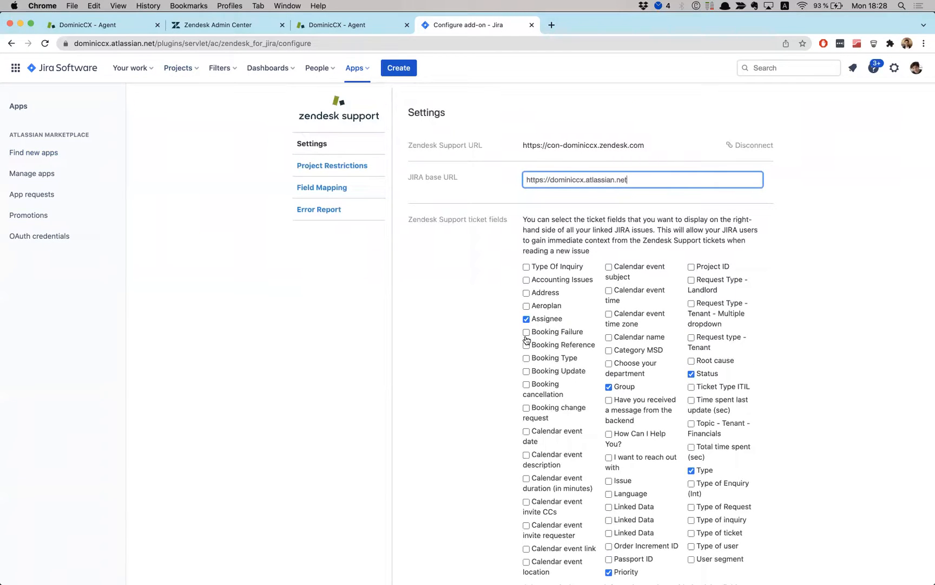
Enable the Booking Type, Request type - Tenant and Issue ticket fields.
{"action": "left_click", "coordinate": [526, 353]}
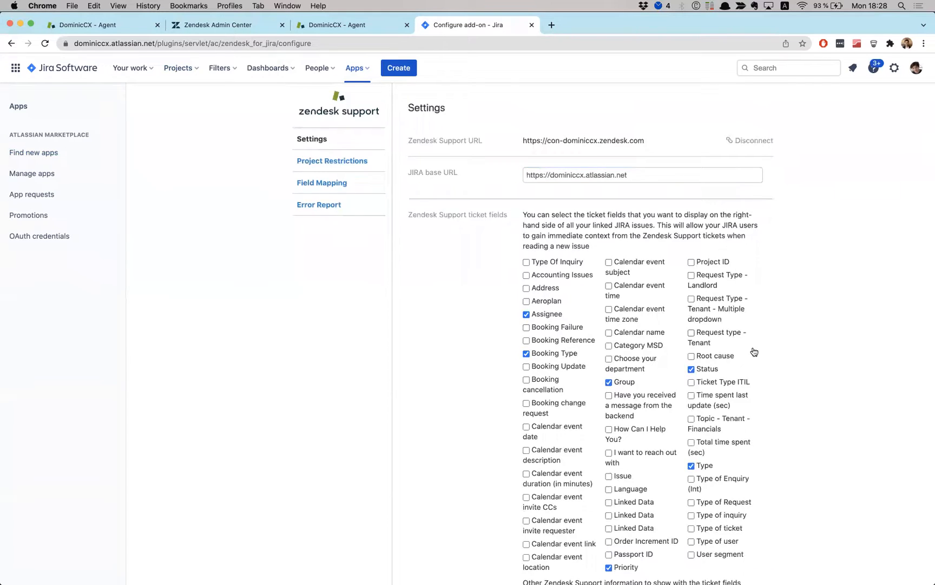
{"action": "scroll", "scroll_direction": "down", "scroll_amount": 3}
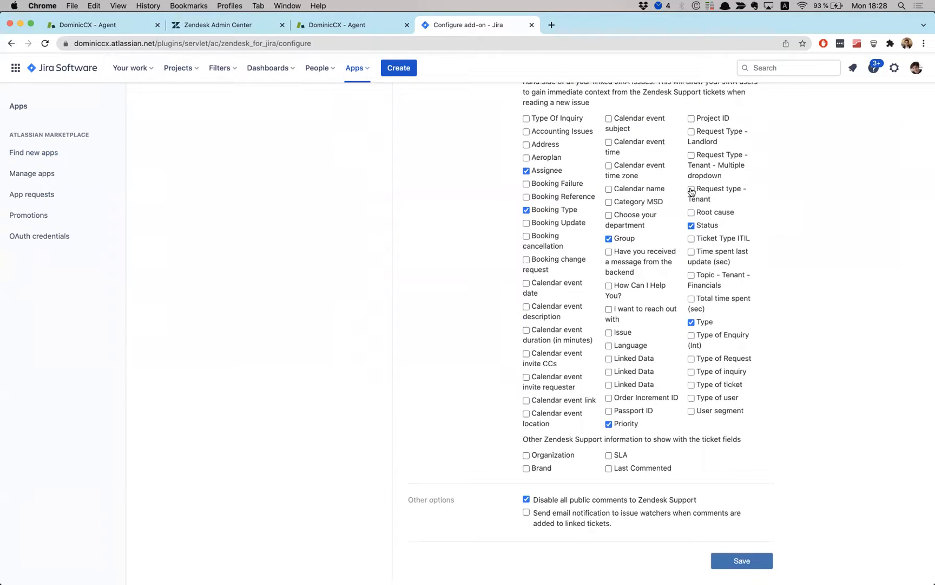
{"action": "left_click", "coordinate": [691, 189]}
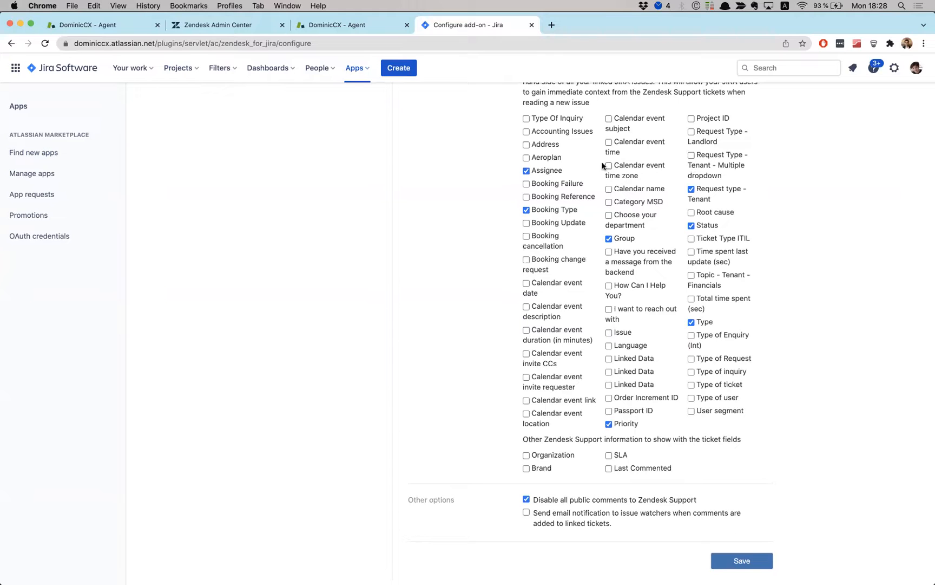
{"action": "left_click", "coordinate": [608, 332]}
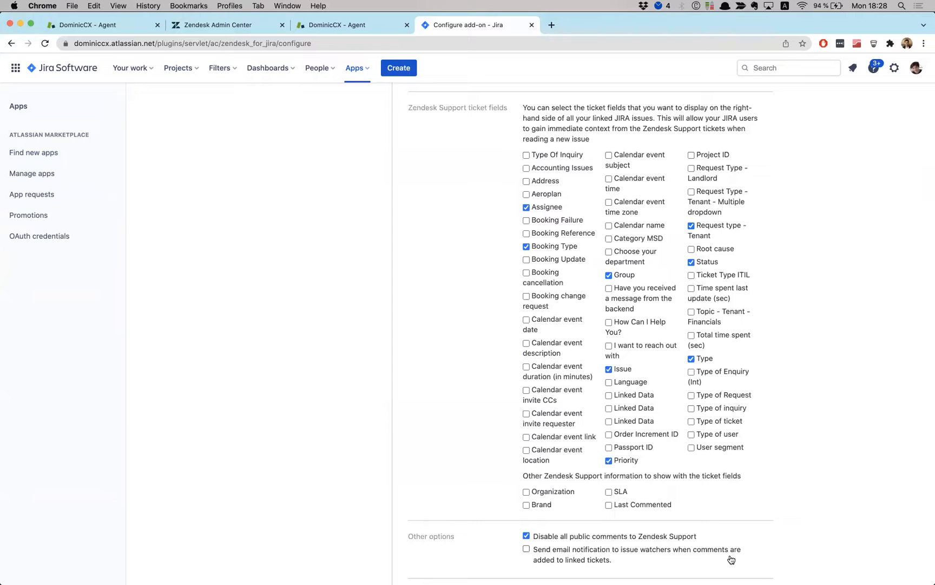
{"action": "scroll", "scroll_direction": "down", "scroll_amount": 3}
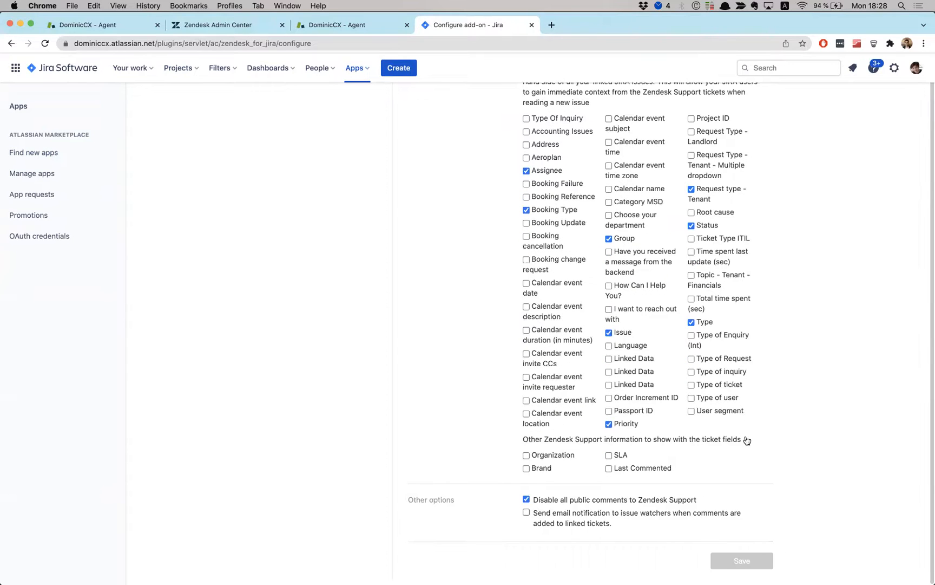
{"action": "scroll", "scroll_direction": "up", "scroll_amount": 3}
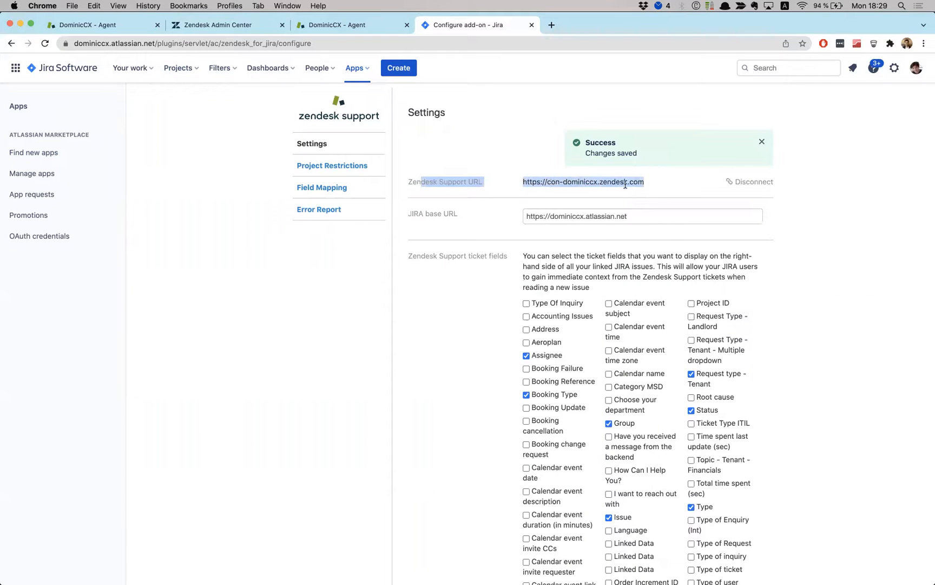
Look over the saved add-on settings and go to the Field Mapping page.
{"action": "left_click", "coordinate": [632, 194]}
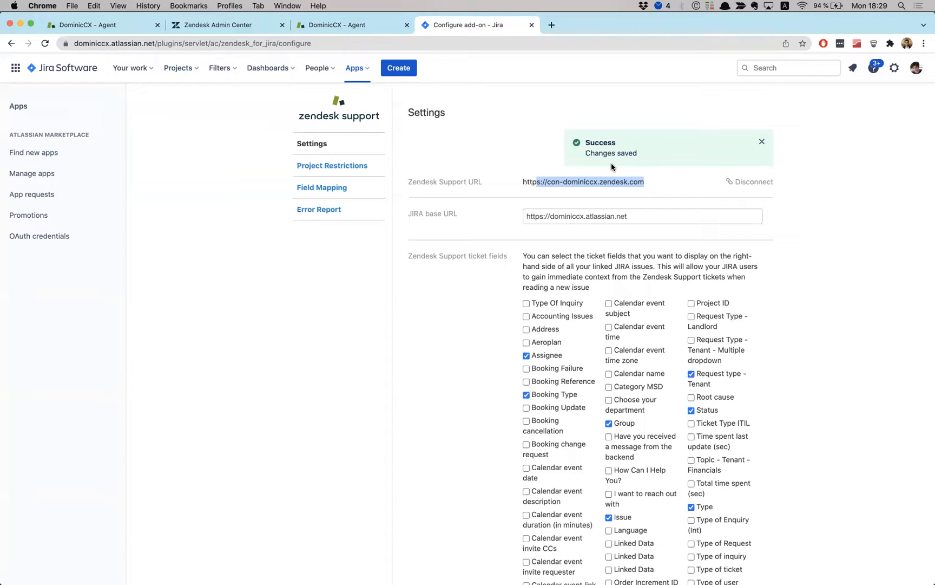
{"action": "scroll", "scroll_direction": "down", "scroll_amount": 3}
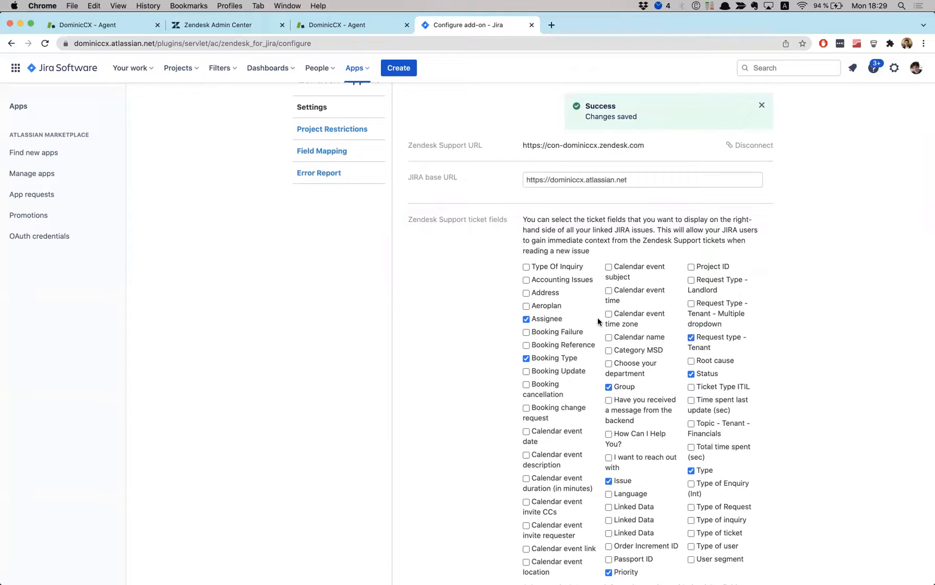
{"action": "mouse_move", "coordinate": [595, 322]}
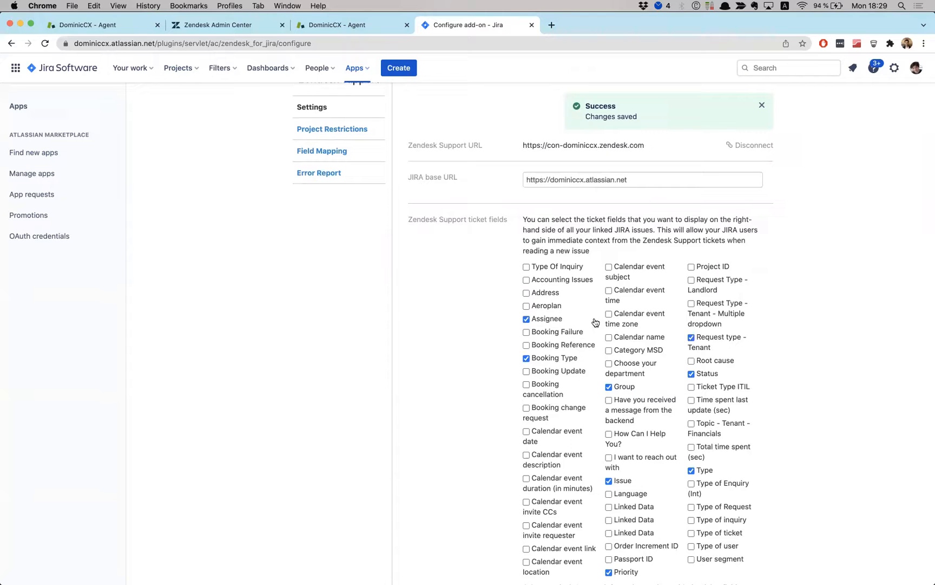
{"action": "scroll", "scroll_direction": "down", "scroll_amount": 3}
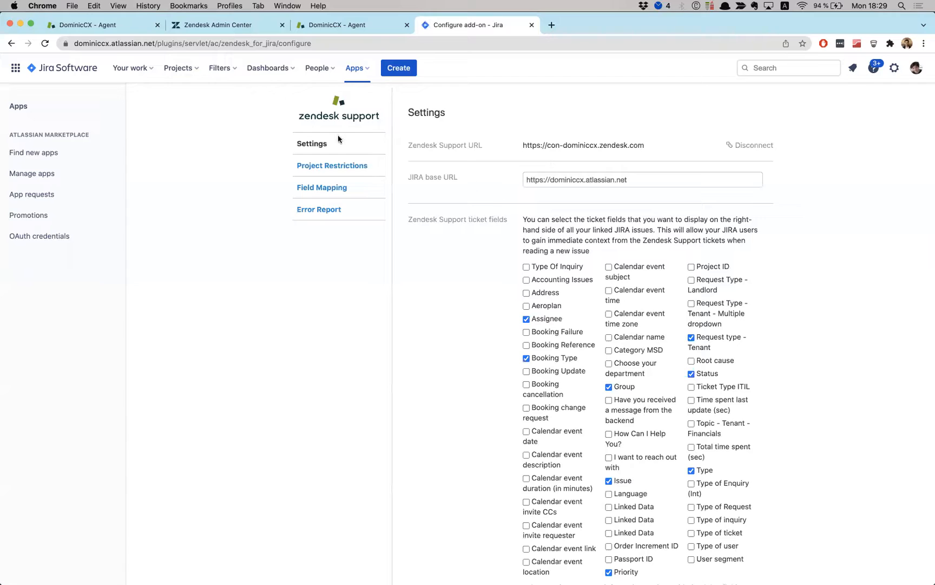
{"action": "left_click", "coordinate": [321, 188]}
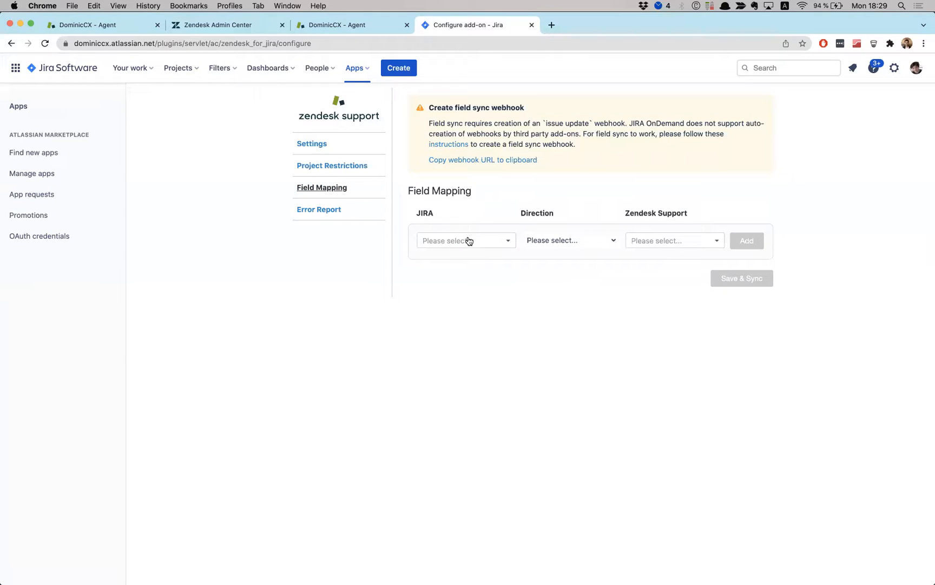
{"action": "left_click", "coordinate": [464, 241]}
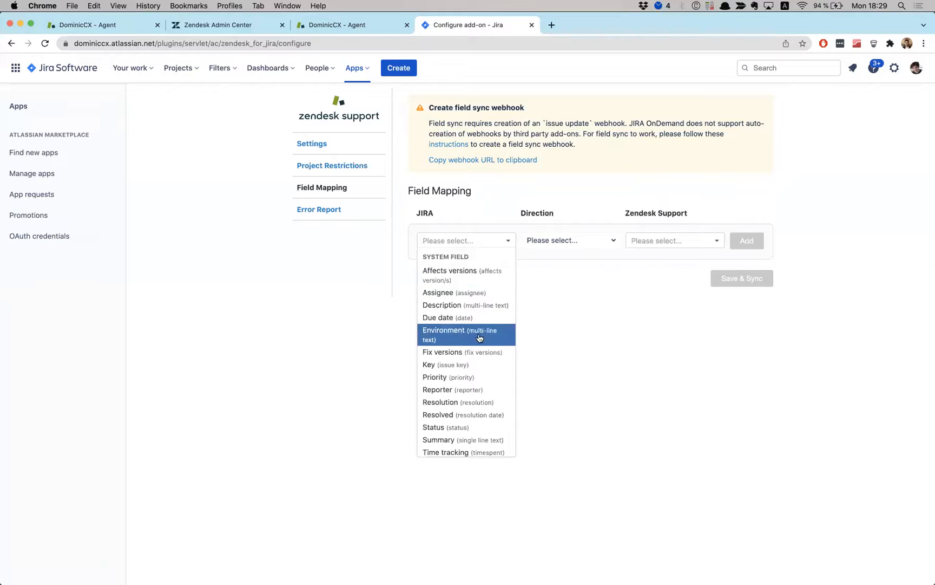
{"action": "scroll", "scroll_direction": "down", "scroll_amount": 3}
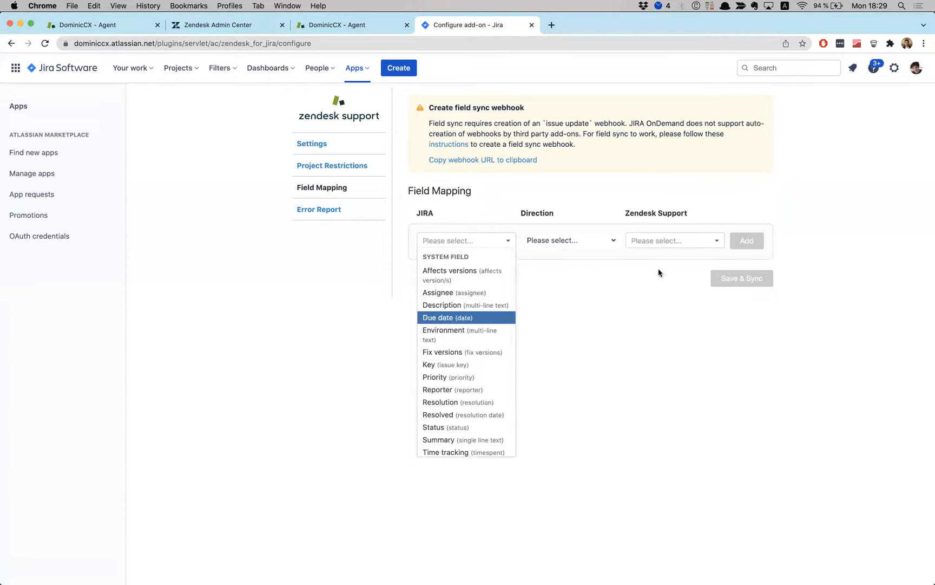
{"action": "left_click", "coordinate": [674, 240]}
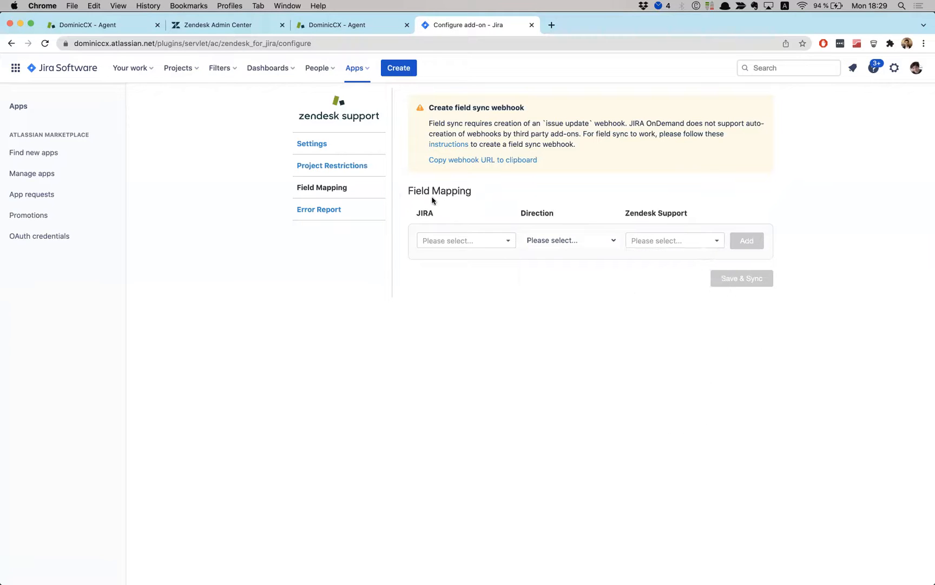
{"action": "left_click", "coordinate": [338, 25]}
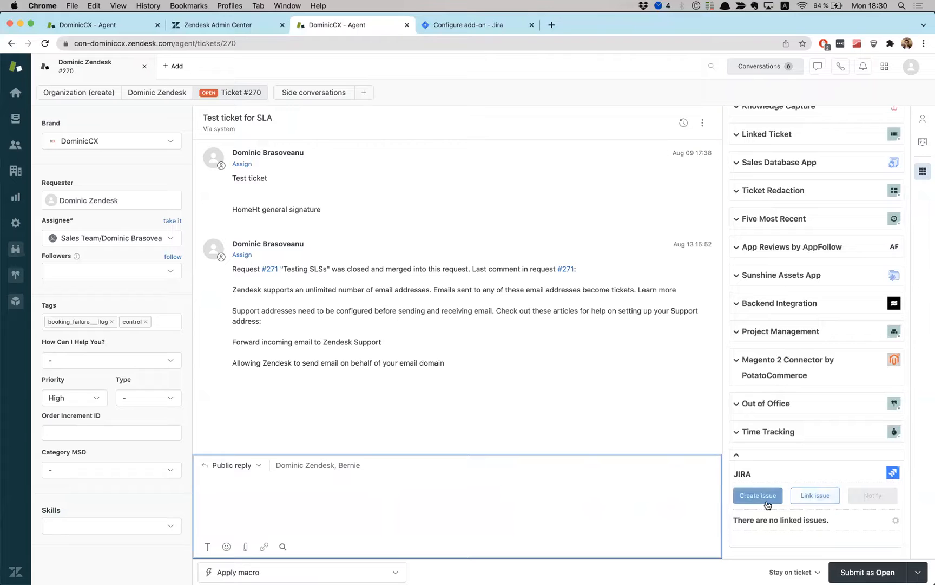
Start a Jira issue from the ticket in project DominicCX (DOM) as a Task.
{"action": "left_click", "coordinate": [757, 495]}
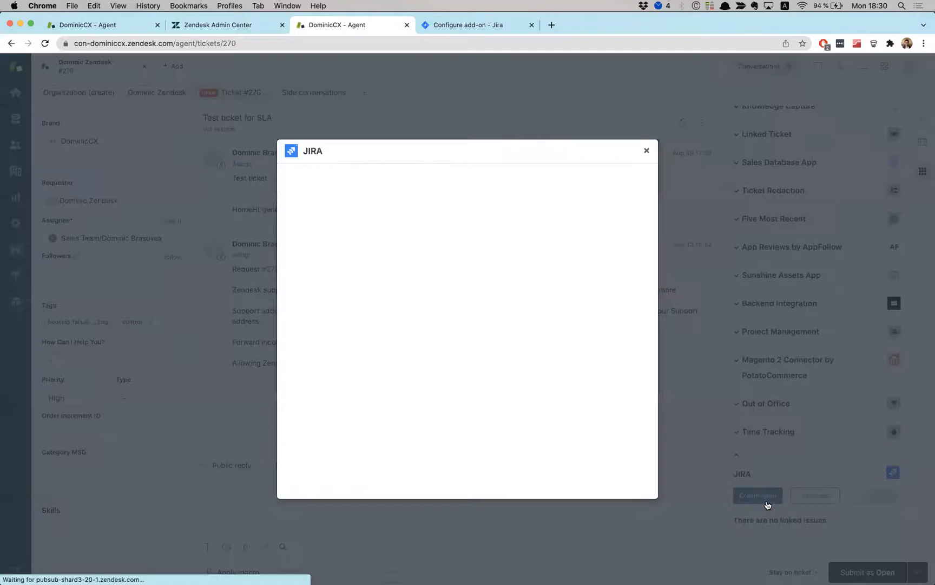
{"action": "left_click", "coordinate": [756, 496]}
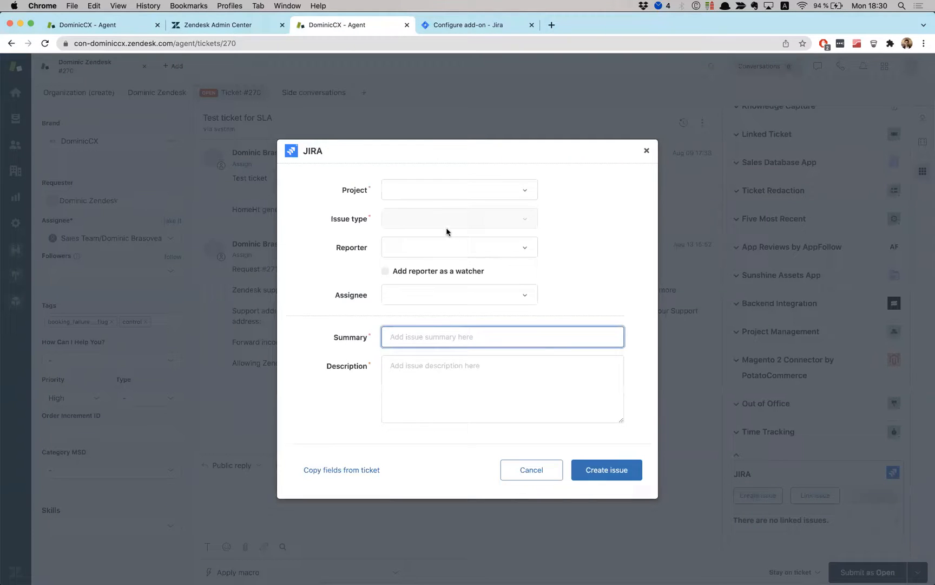
{"action": "left_click", "coordinate": [458, 190]}
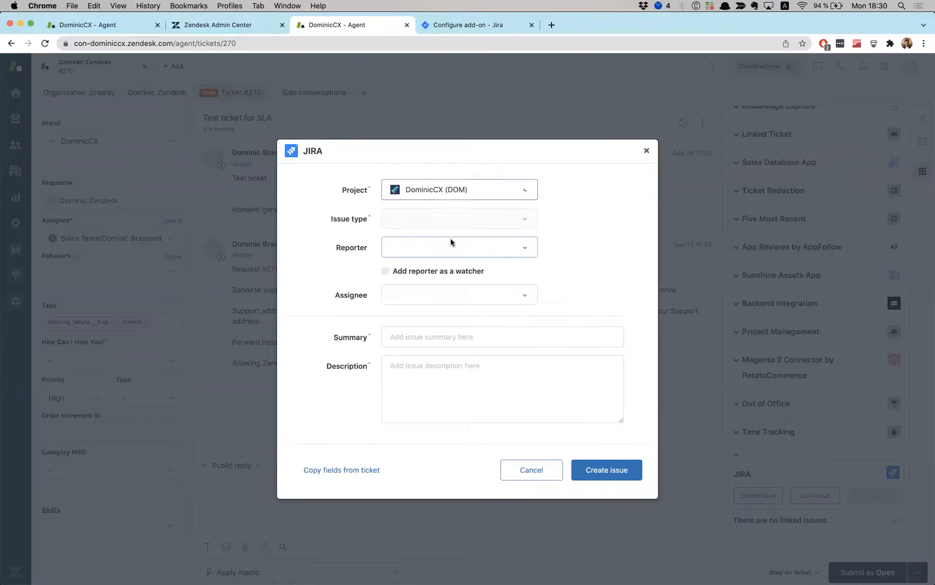
{"action": "left_click", "coordinate": [458, 218]}
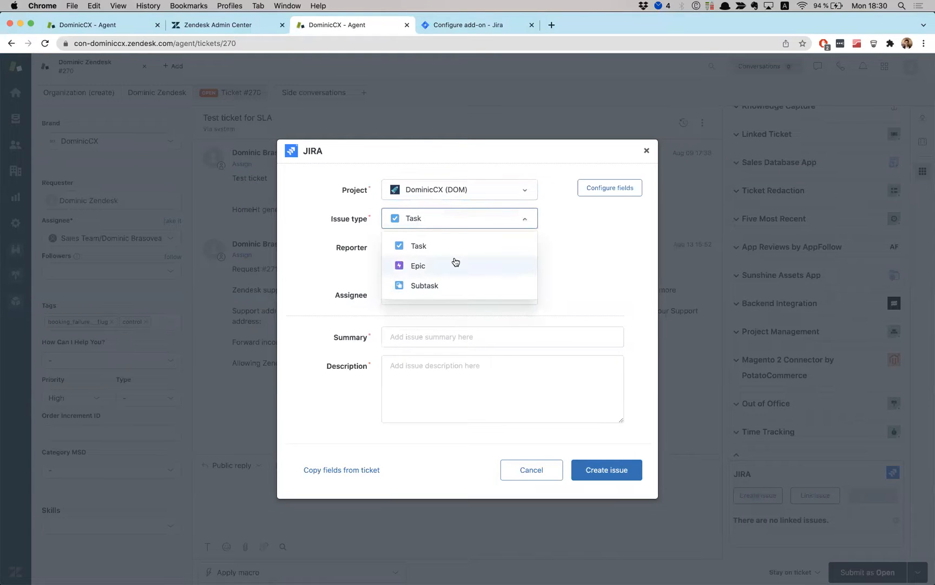
{"action": "left_click", "coordinate": [418, 245]}
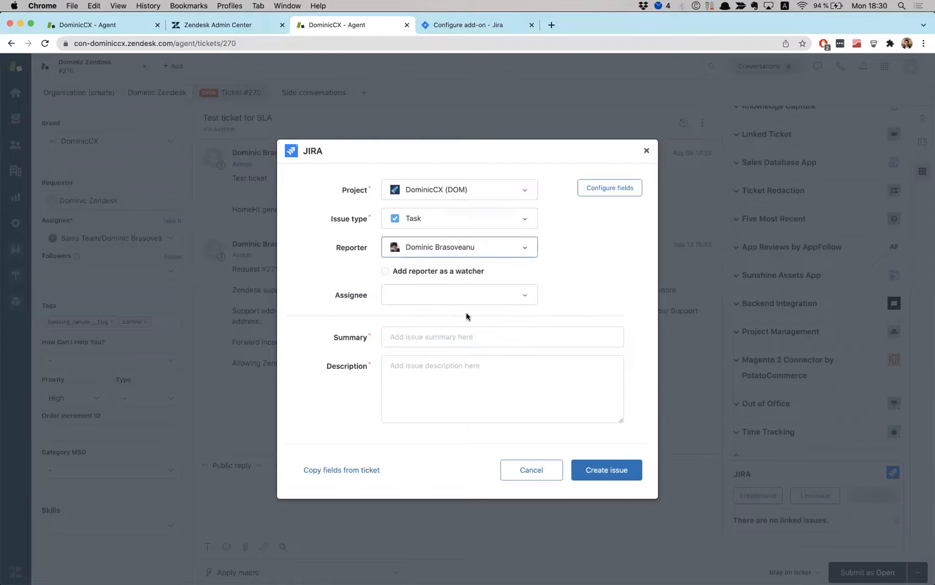
{"action": "left_click", "coordinate": [458, 293]}
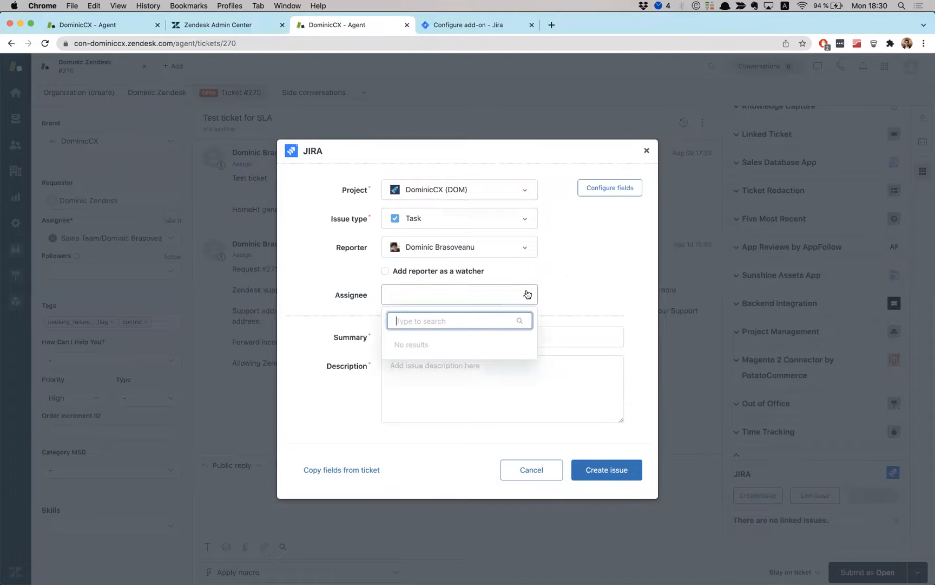
Enter summary and description 'This is test for my integration' and create the issue.
{"action": "left_click", "coordinate": [502, 337]}
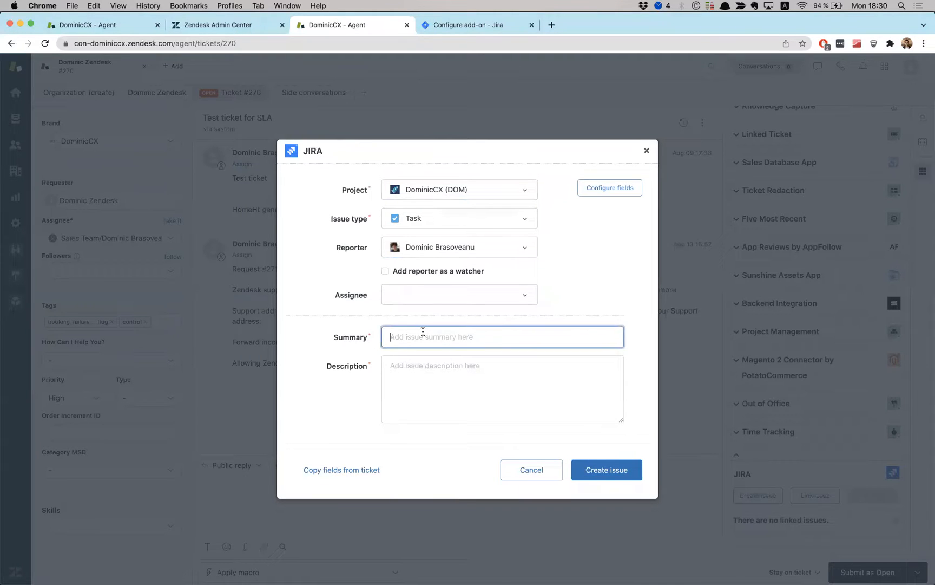
{"action": "type", "text": "This is"}
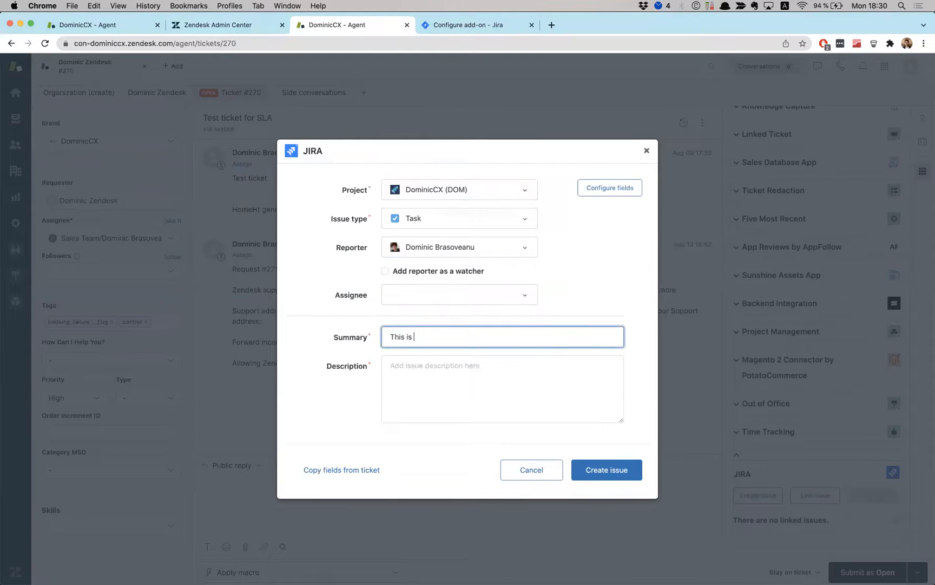
{"action": "type", "text": "test for my integ"}
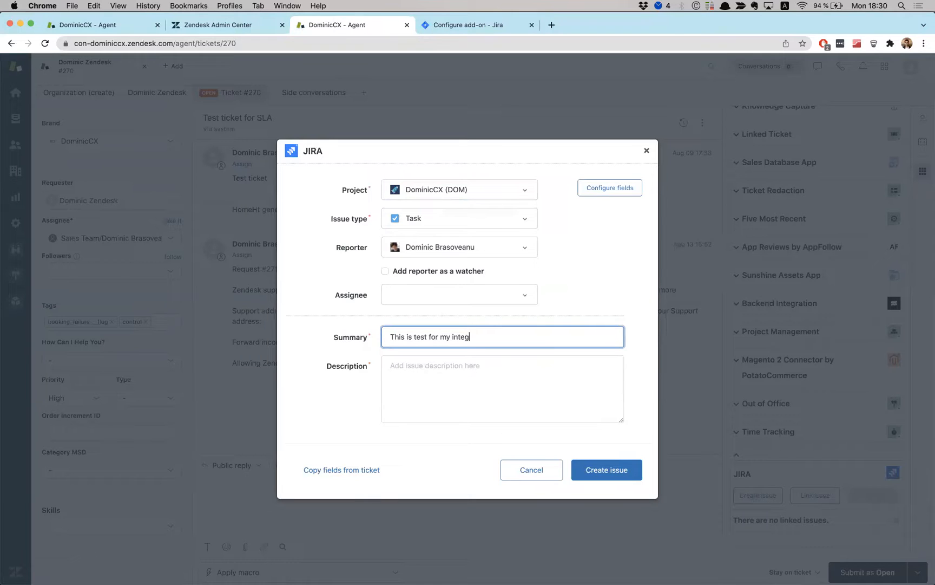
{"action": "type", "text": "ration"}
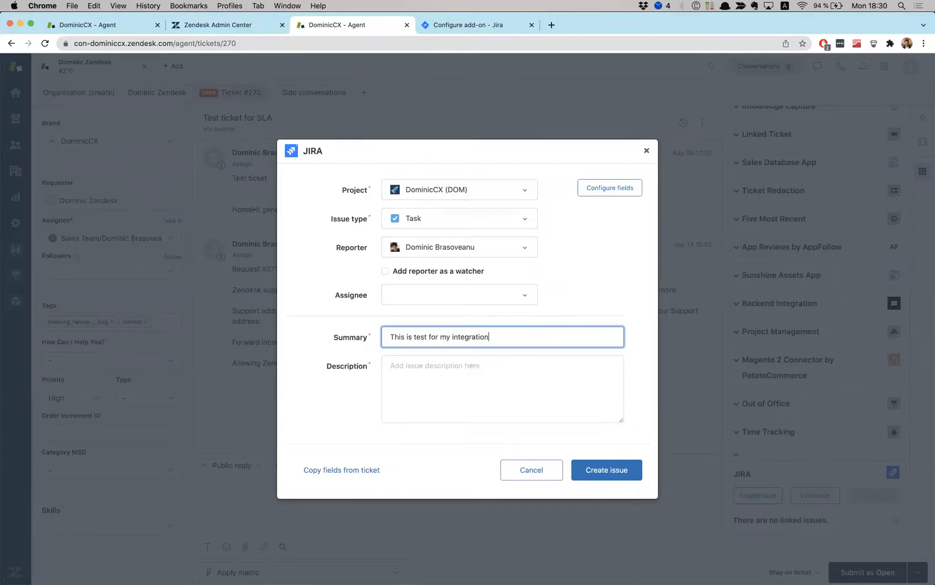
{"action": "type", "text": "This is test for my integration"}
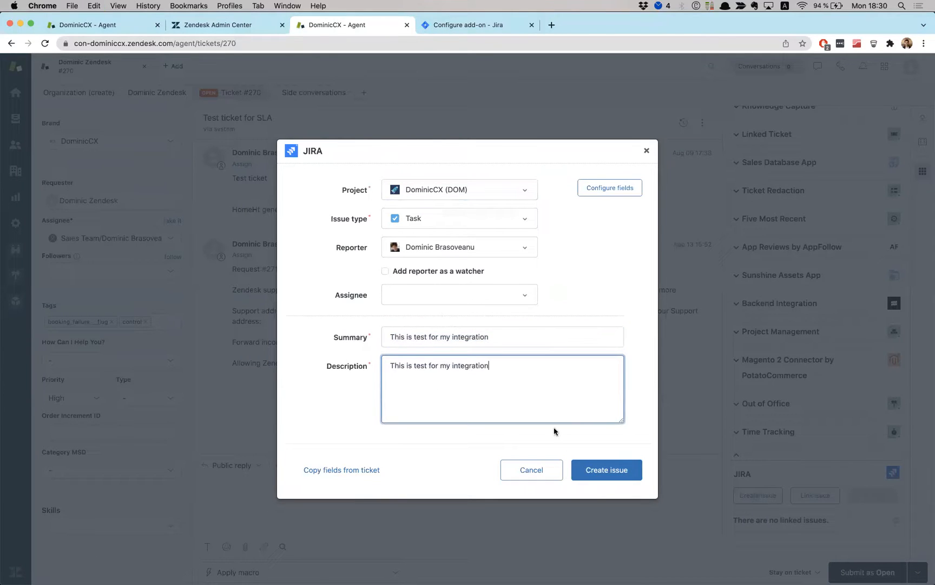
{"action": "left_click", "coordinate": [607, 469]}
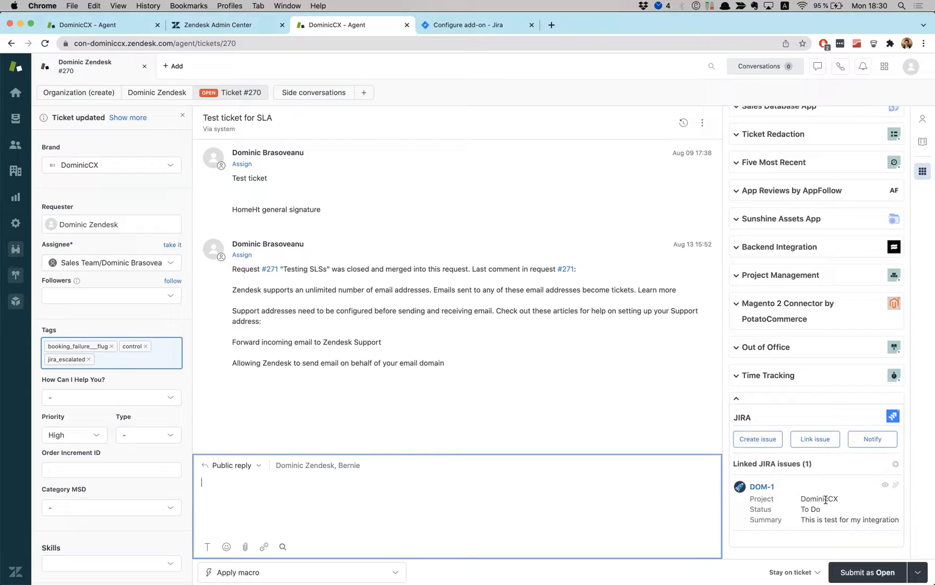
View the JIRA app's Field Configuration settings and close them unchanged.
{"action": "left_click", "coordinate": [757, 439]}
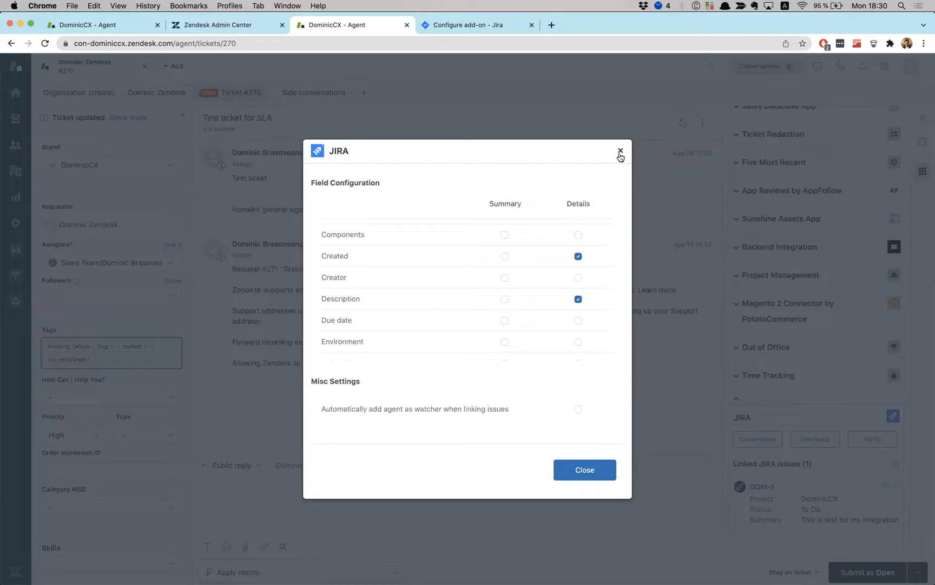
{"action": "left_click", "coordinate": [620, 150]}
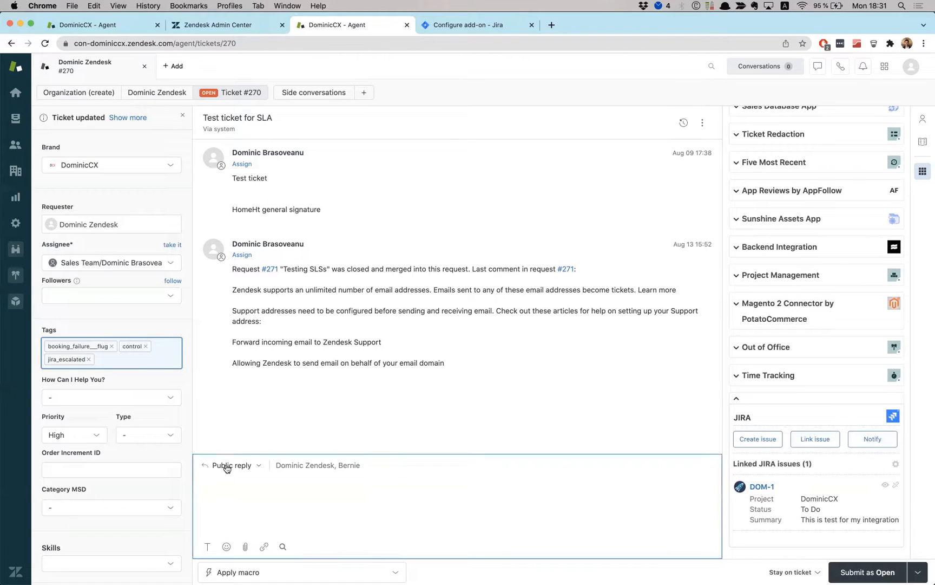
Preview the Public reply type options, then move to the Jira DOM board.
{"action": "left_click", "coordinate": [231, 464]}
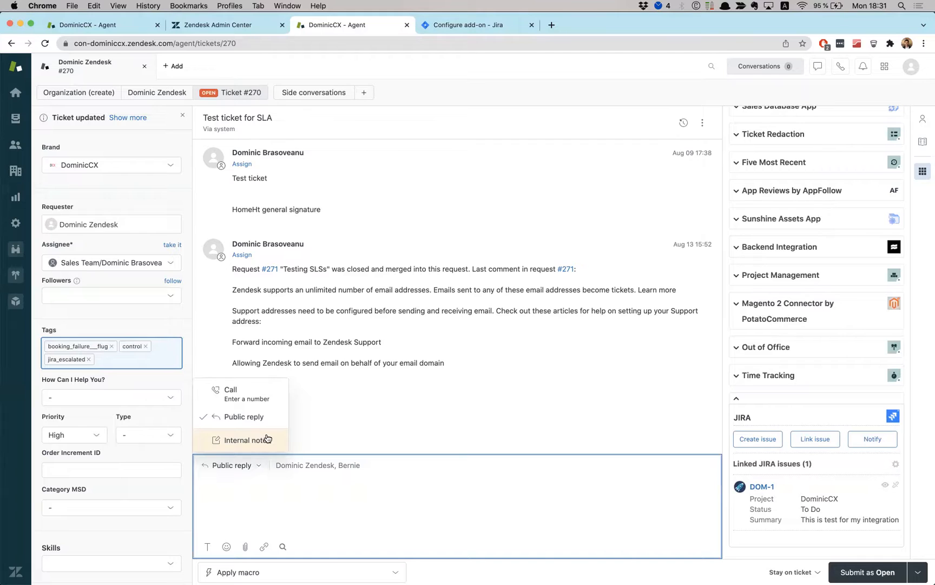
{"action": "mouse_move", "coordinate": [385, 481]}
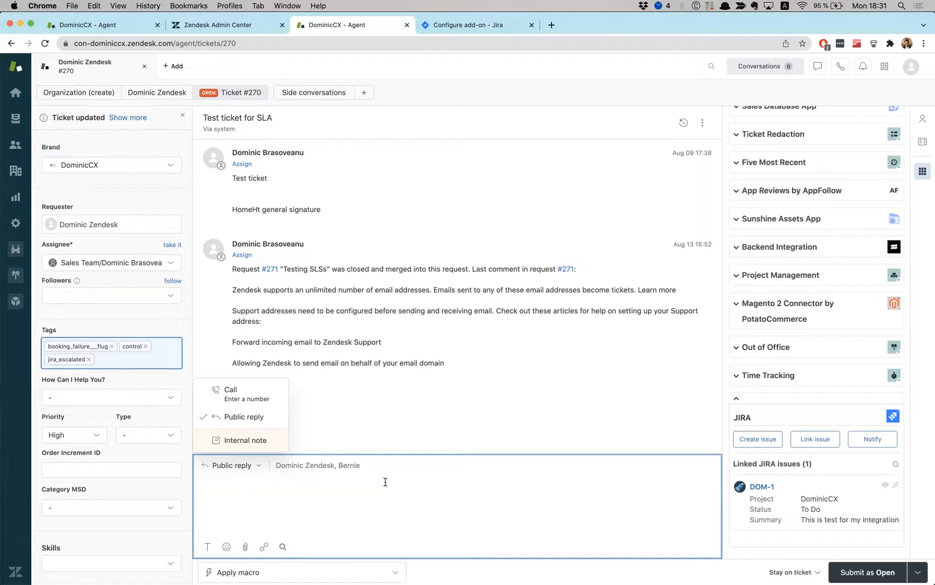
{"action": "mouse_move", "coordinate": [417, 489]}
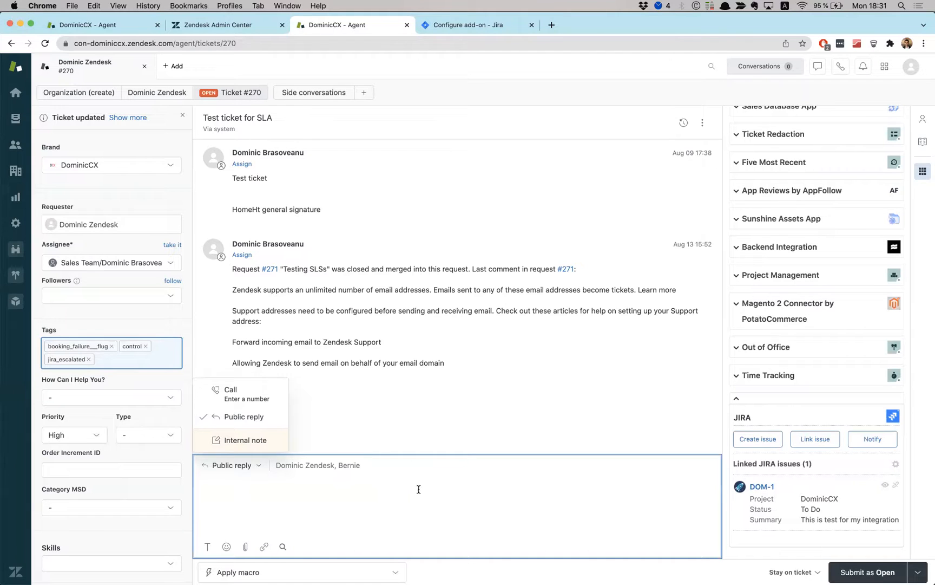
{"action": "mouse_move", "coordinate": [410, 485]}
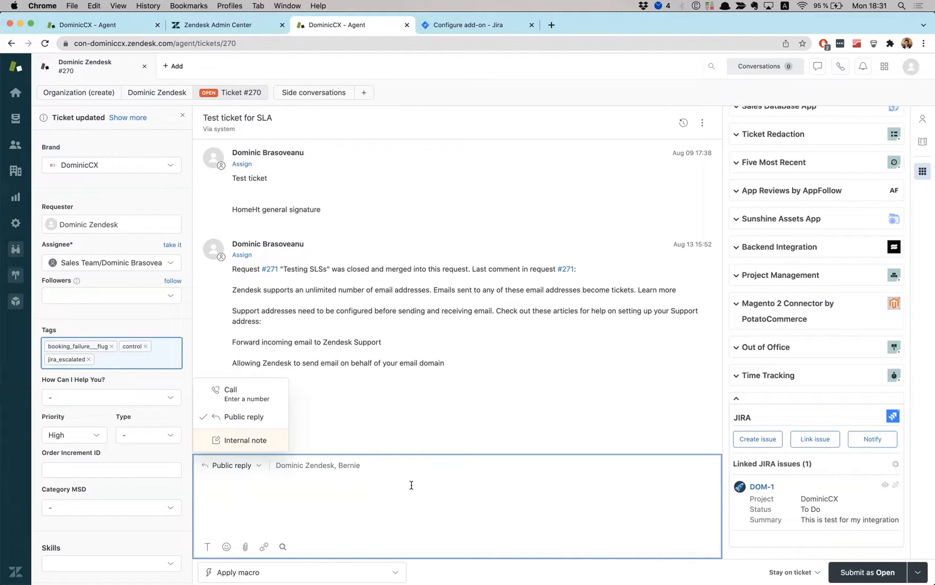
{"action": "mouse_move", "coordinate": [422, 269]}
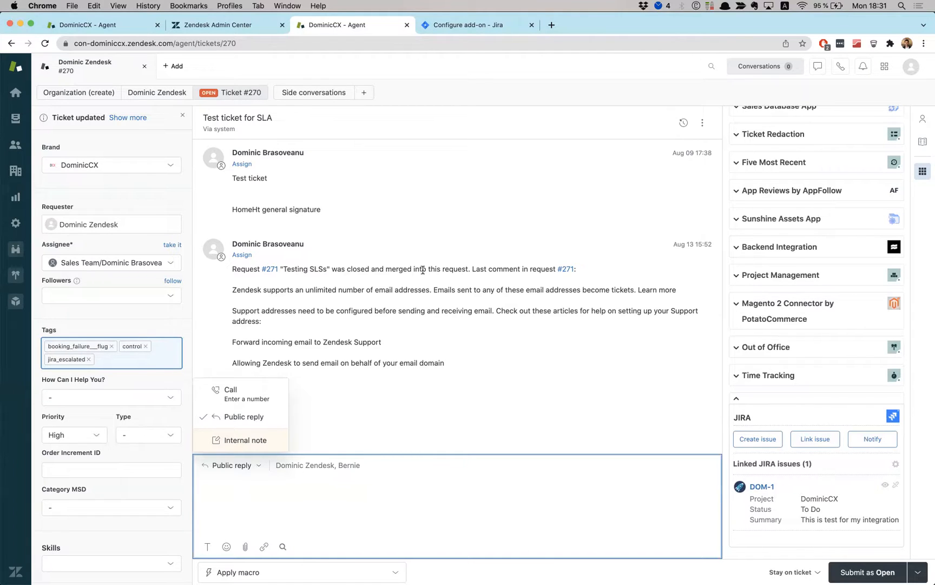
{"action": "mouse_move", "coordinate": [467, 286]}
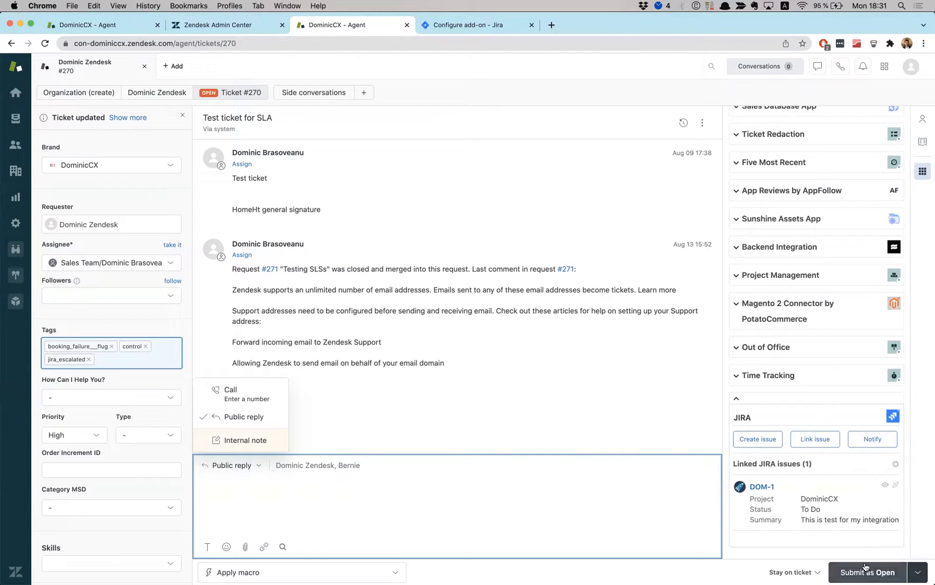
{"action": "mouse_move", "coordinate": [759, 511]}
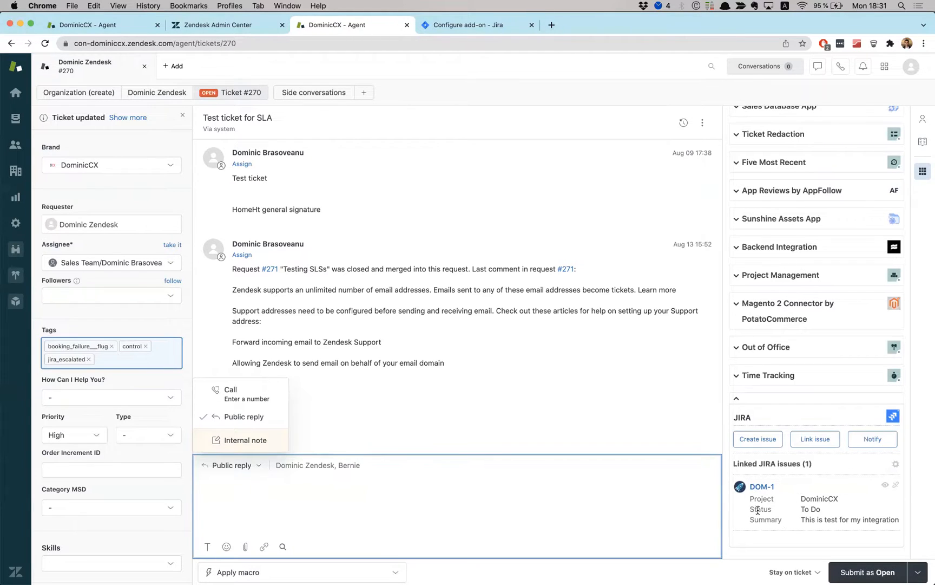
{"action": "mouse_move", "coordinate": [671, 423]}
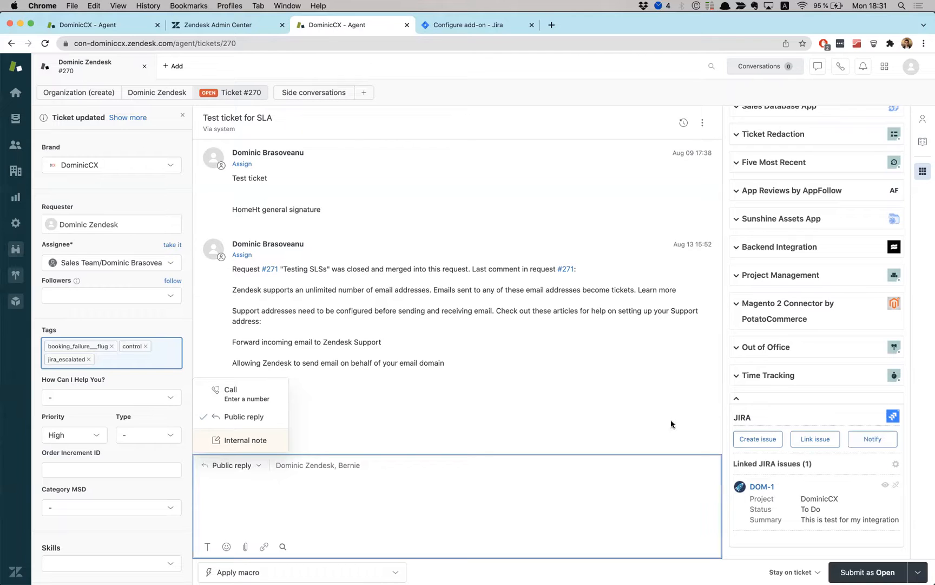
{"action": "mouse_move", "coordinate": [866, 571]}
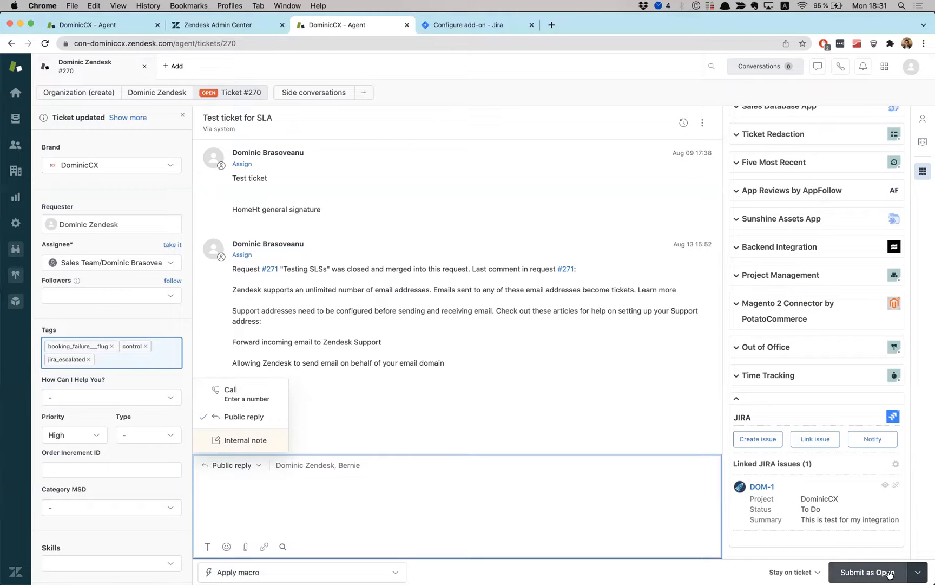
{"action": "mouse_move", "coordinate": [96, 347]}
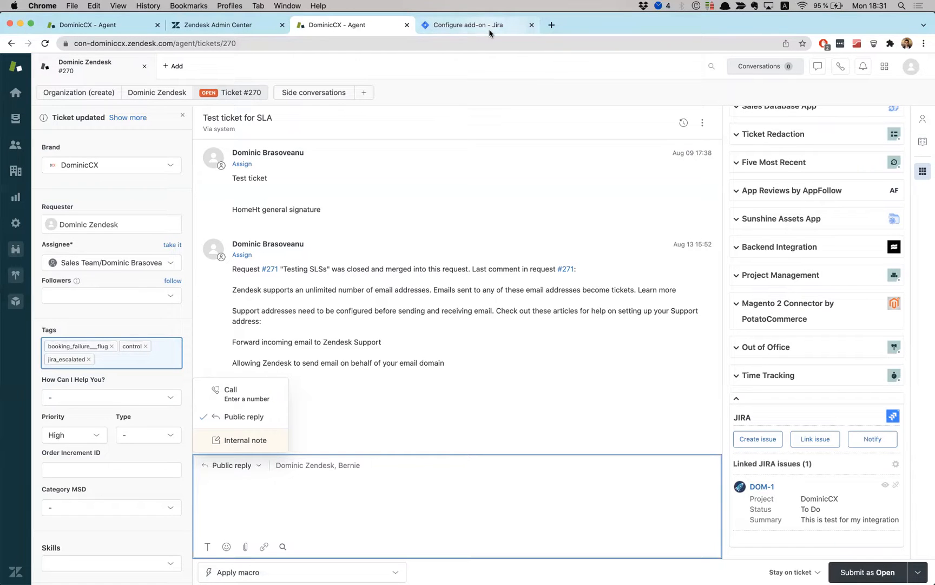
{"action": "left_click", "coordinate": [474, 25]}
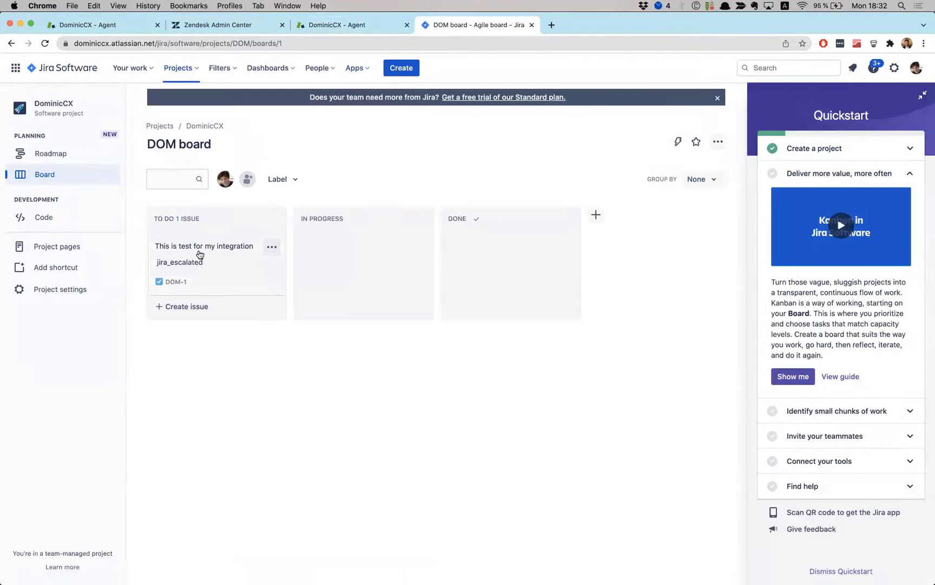
Post the comment 'Yep, this seems about right!' on issue DOM-1.
{"action": "left_click", "coordinate": [204, 246]}
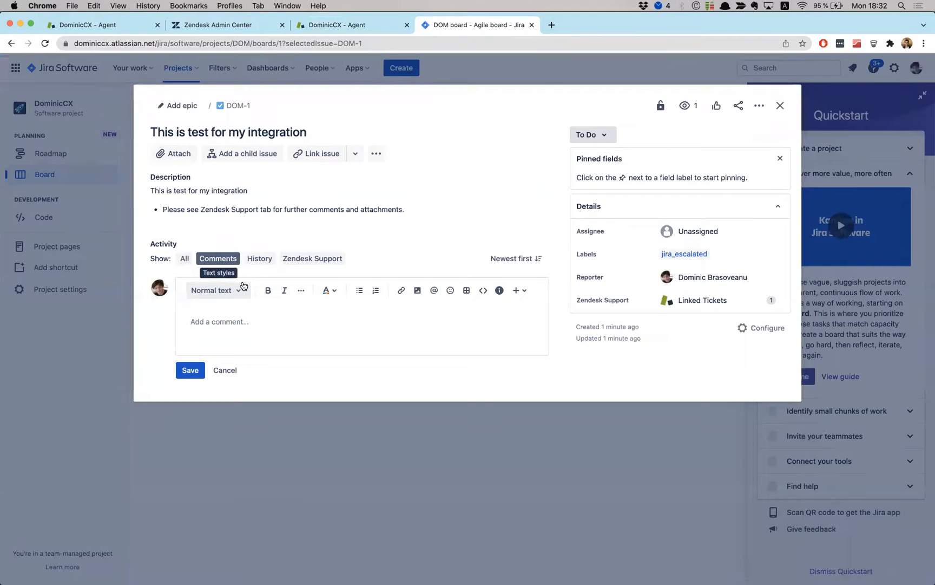
{"action": "type", "text": "Yep, this seems about r"}
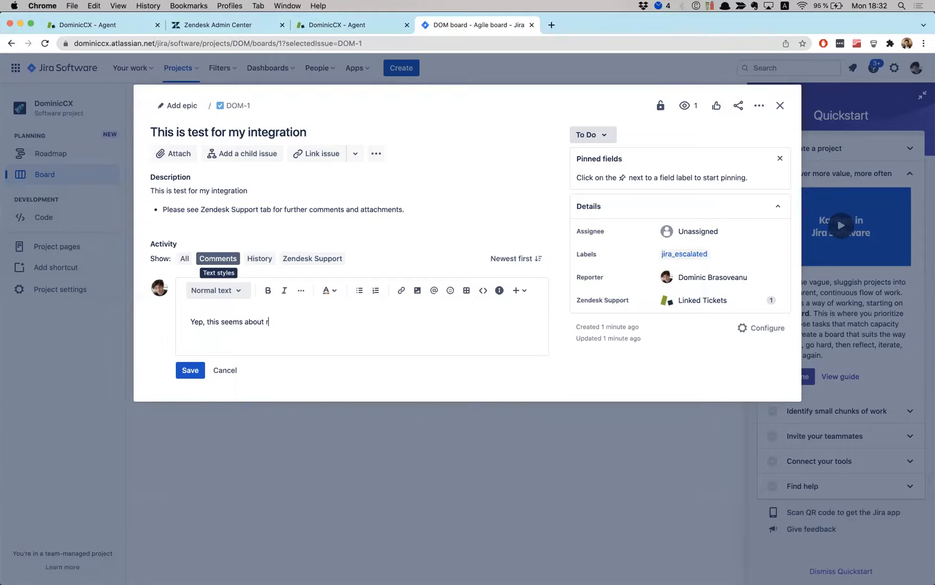
{"action": "left_click", "coordinate": [189, 370]}
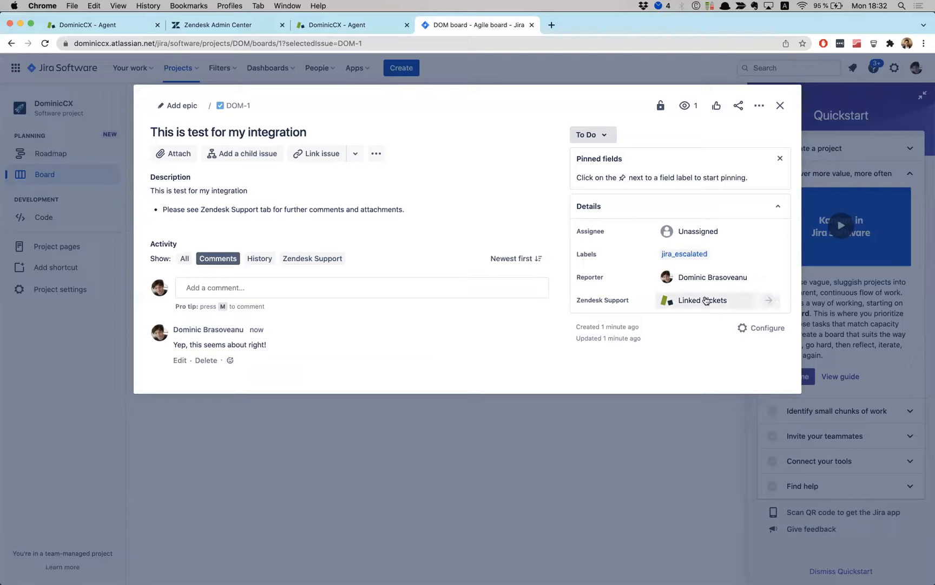
Send 'Dear agent, this is for you!' from DOM-1's Zendesk Support activity to ticket #270.
{"action": "left_click", "coordinate": [703, 300]}
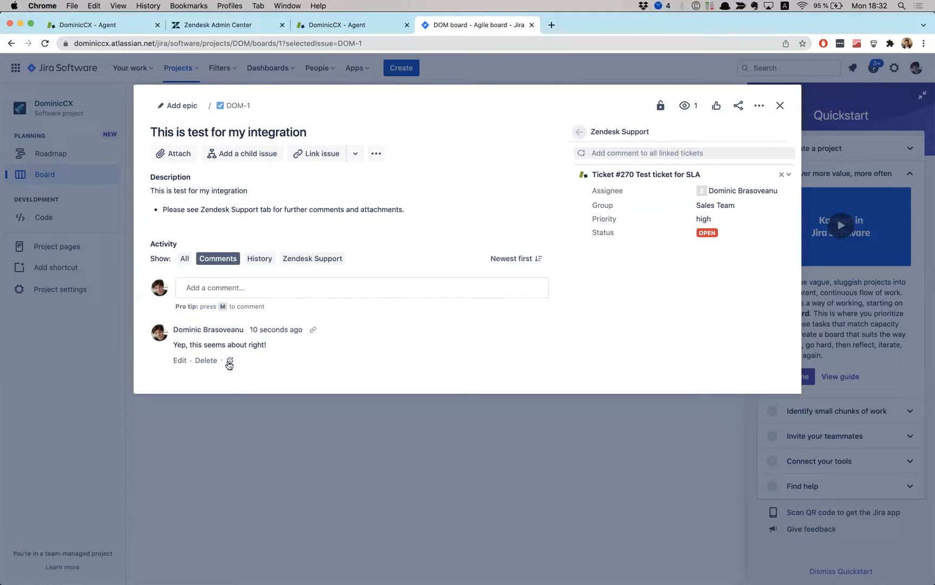
{"action": "left_click", "coordinate": [312, 259]}
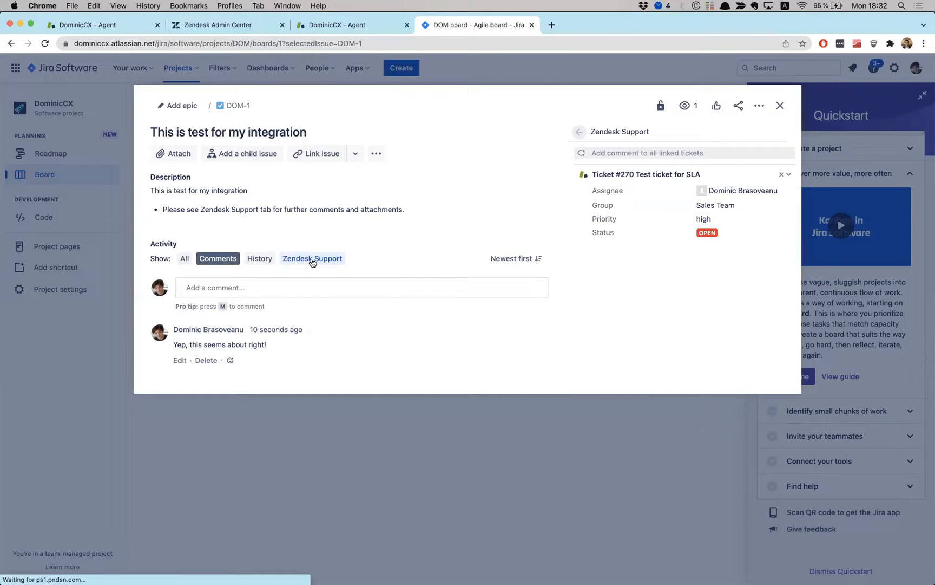
{"action": "left_click", "coordinate": [312, 258]}
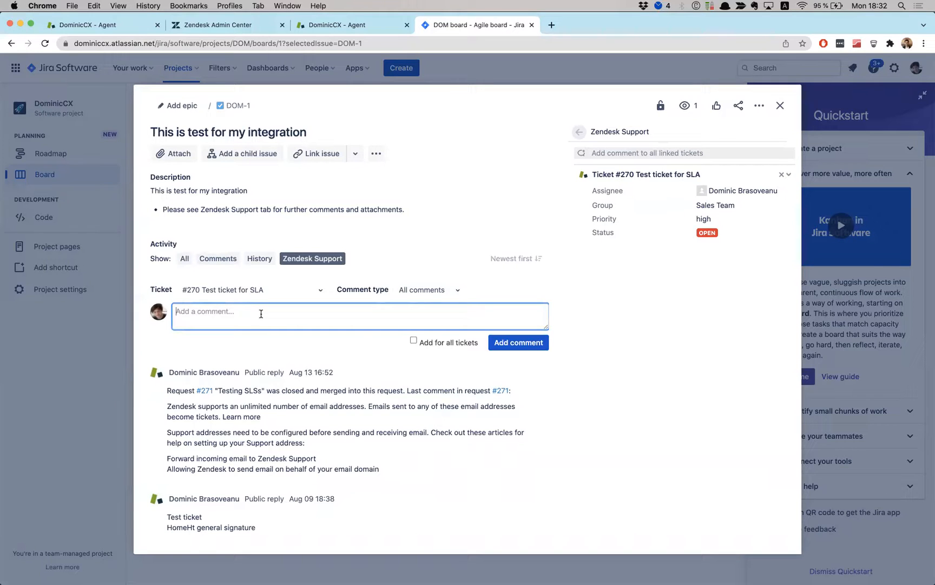
{"action": "type", "text": "Dear agent, this is for you!"}
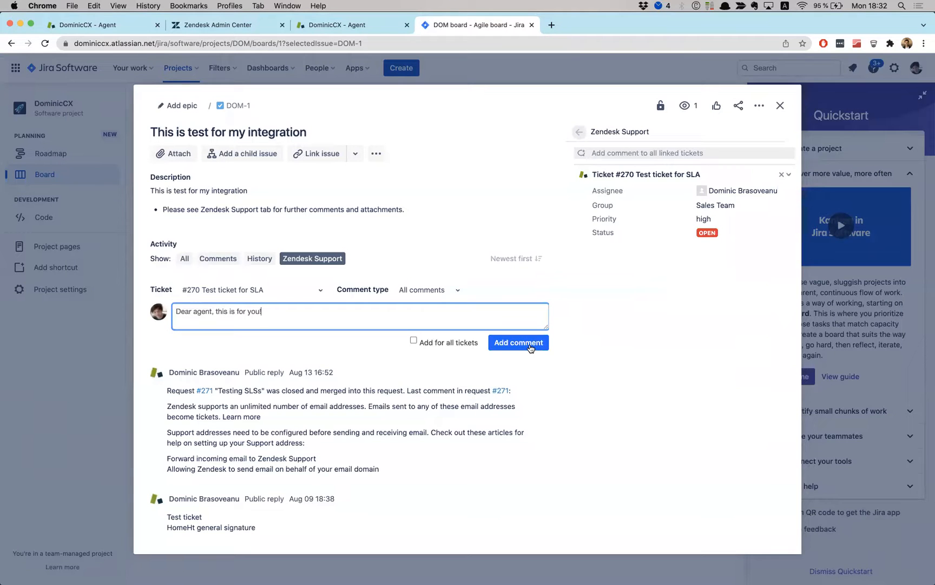
{"action": "left_click", "coordinate": [517, 341]}
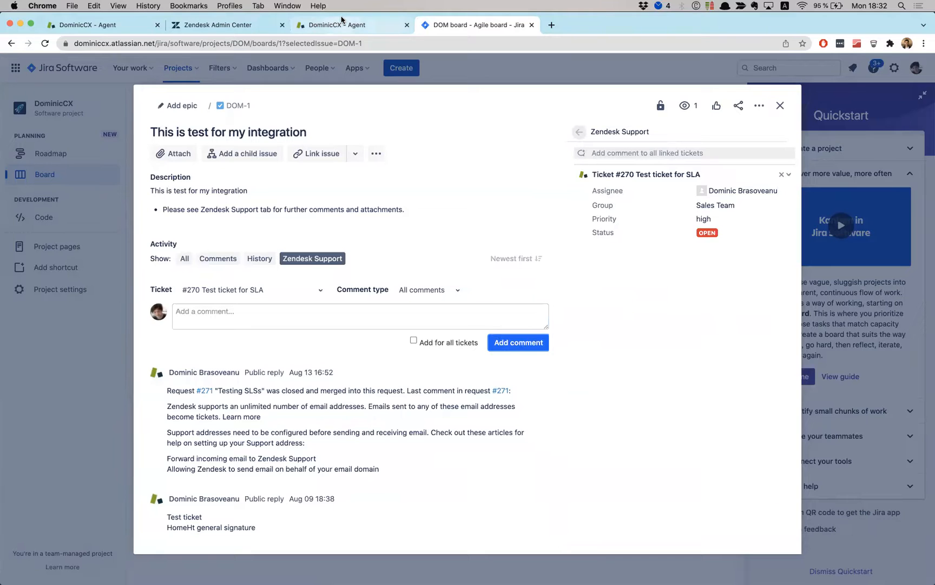
{"action": "left_click", "coordinate": [343, 25]}
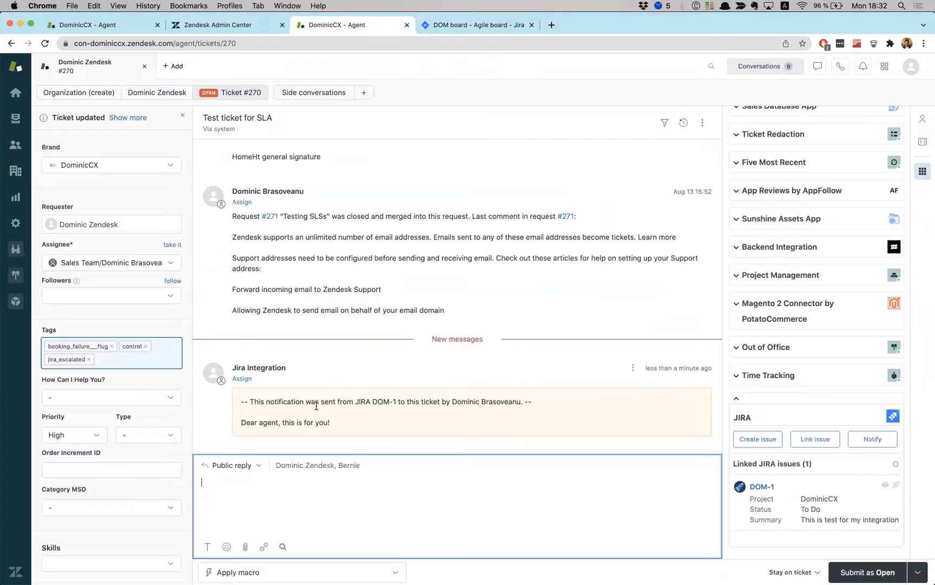
Highlight the Jira Integration notification text about DOM-1 on ticket #270.
{"action": "left_click_drag", "start_coordinate": [240, 401], "coordinate": [288, 401]}
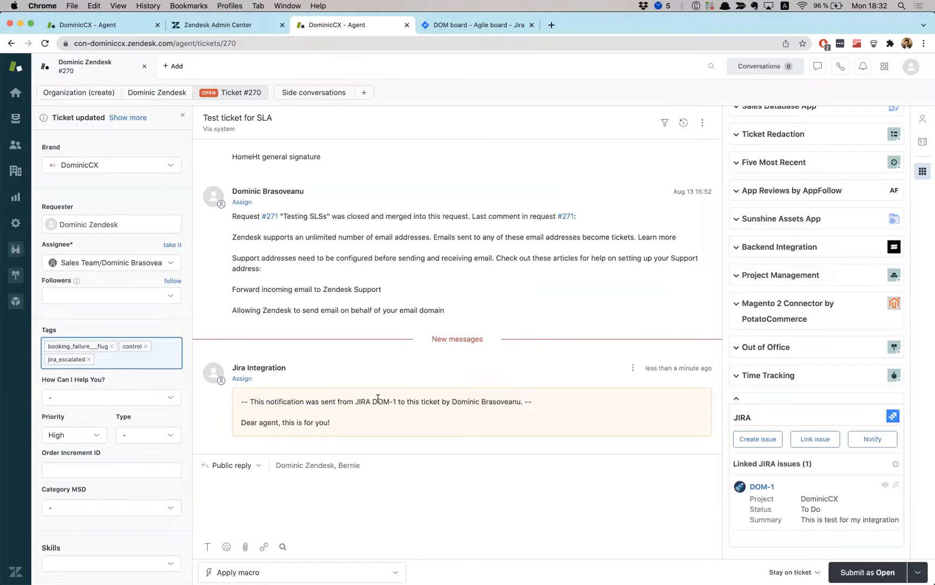
{"action": "left_click_drag", "start_coordinate": [379, 401], "coordinate": [530, 401]}
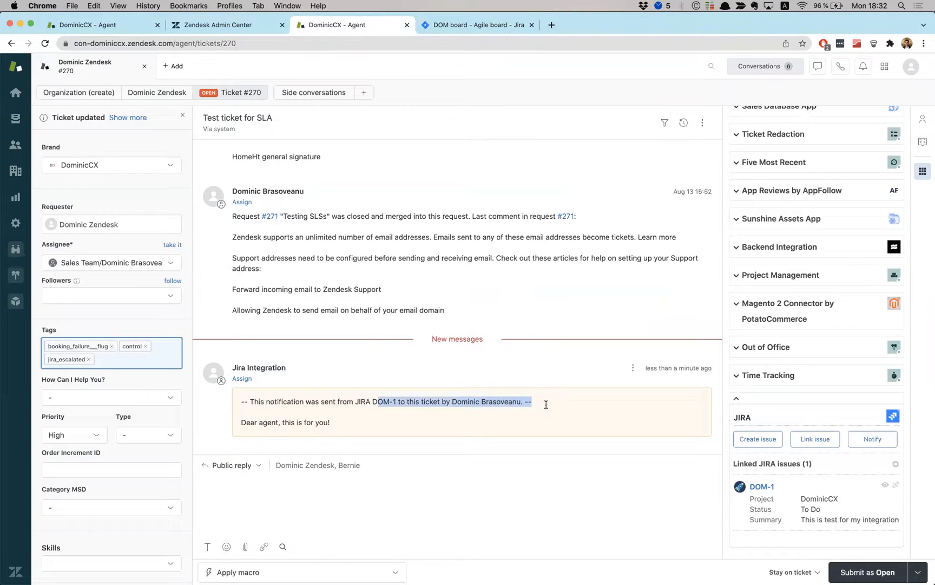